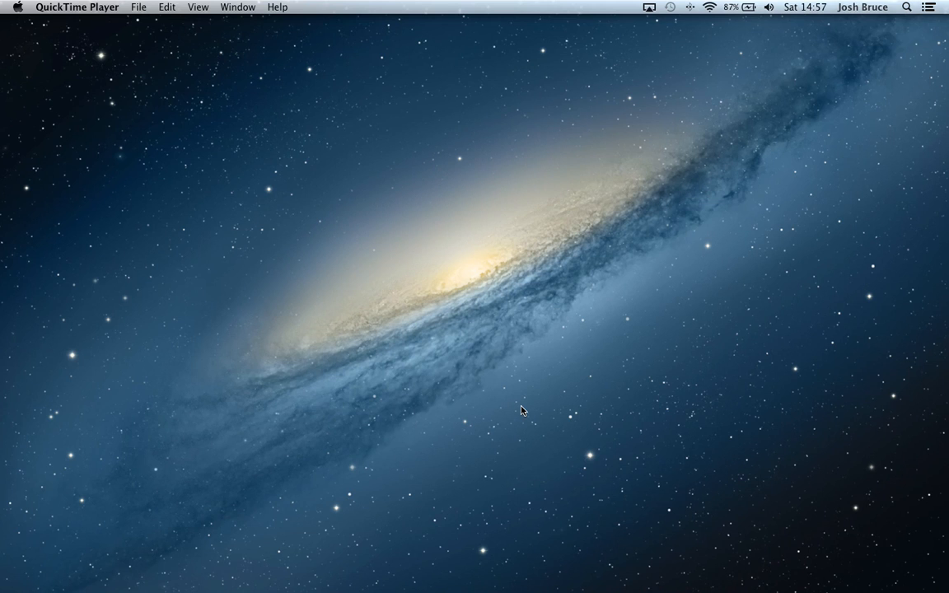
mouse_move(419, 433)
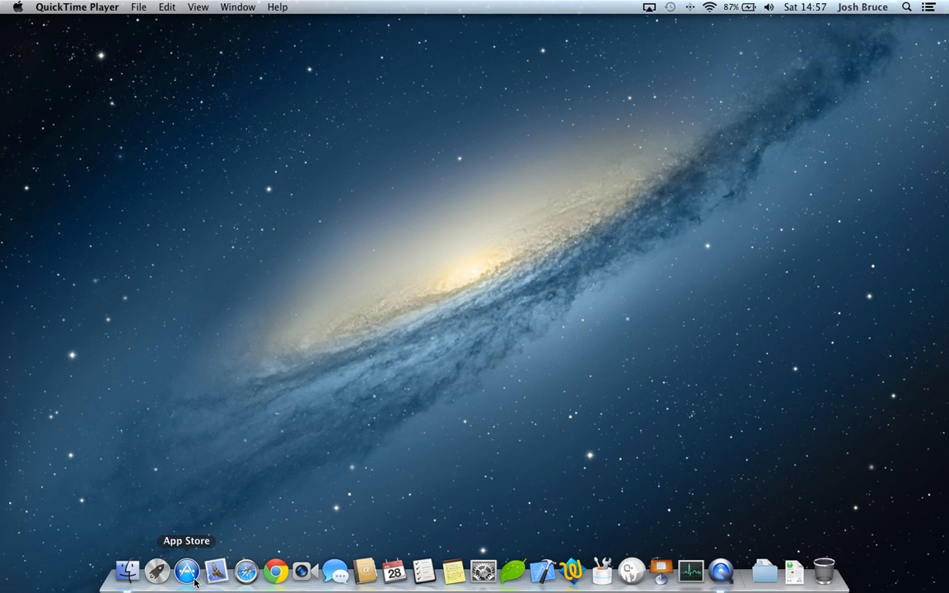
Open the OS X Mountain Lion product page from New & Noteworthy in App Store.
click(187, 570)
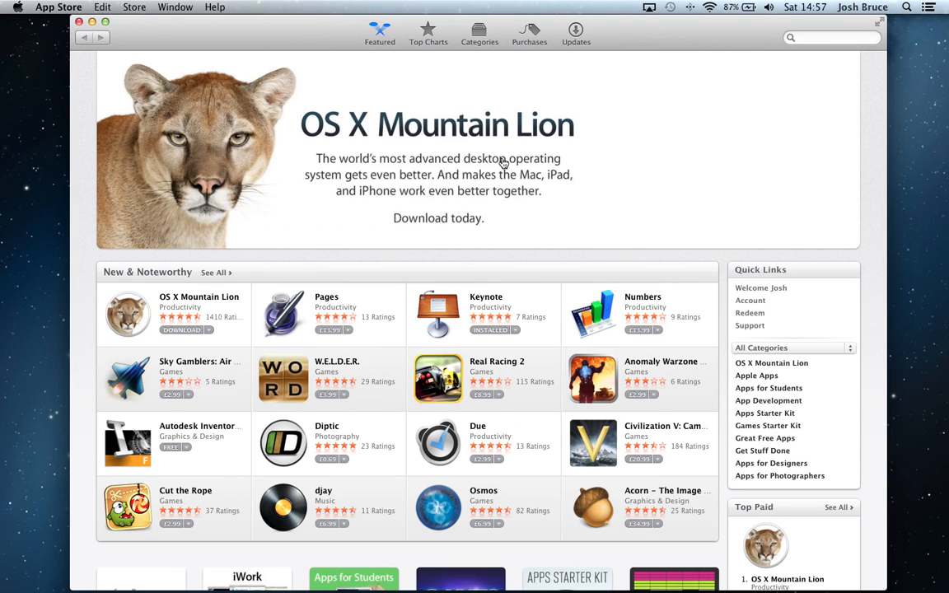
mouse_move(426, 174)
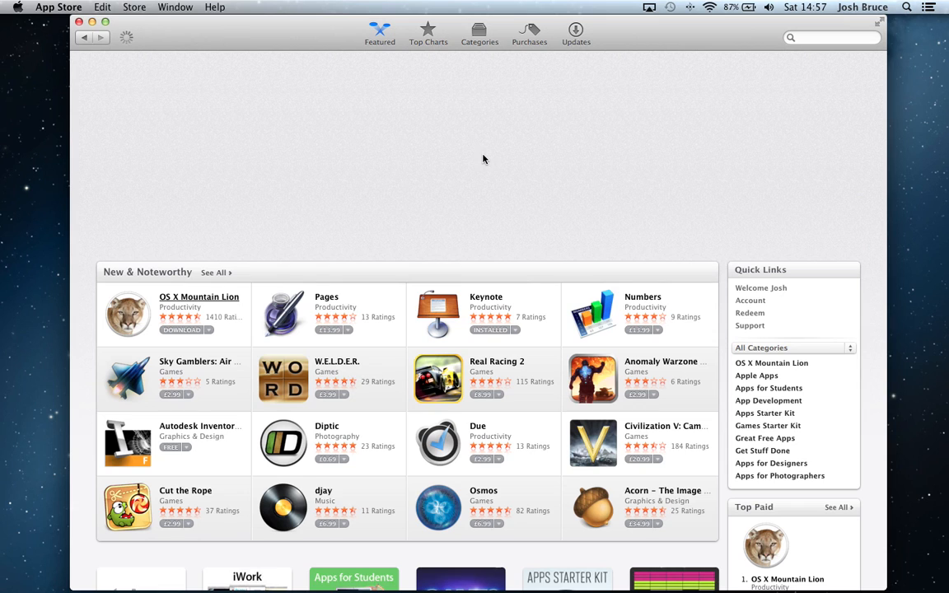
click(198, 297)
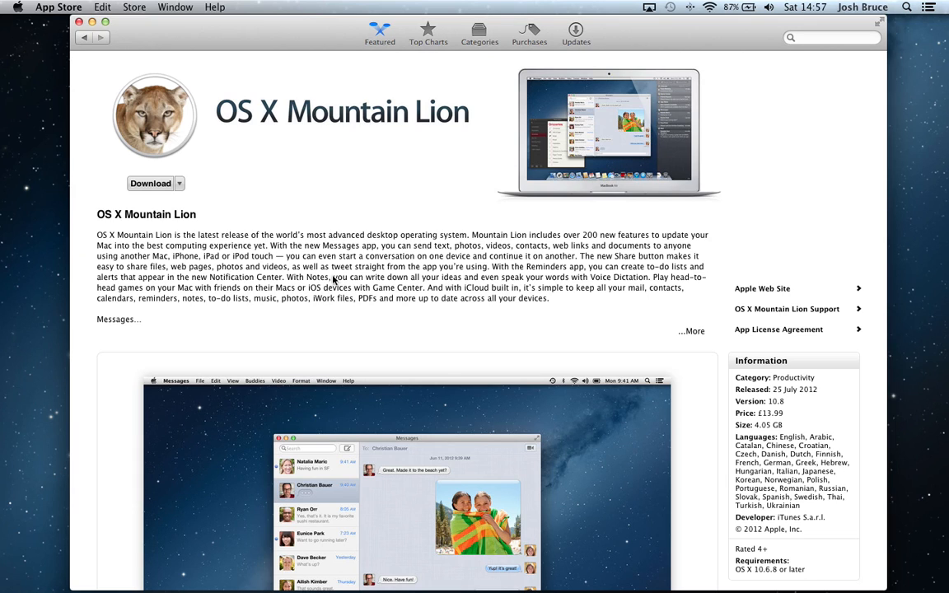
mouse_move(173, 196)
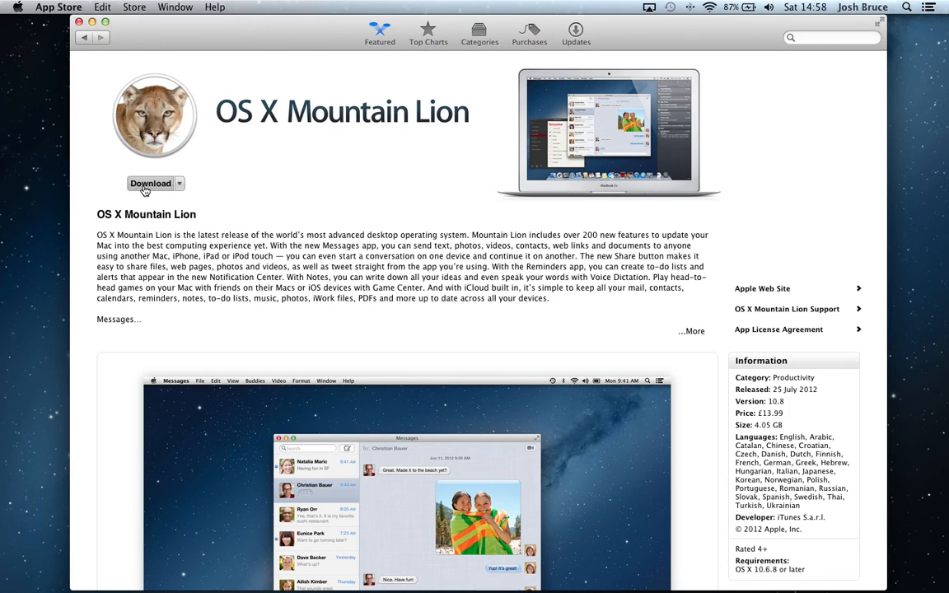
mouse_move(306, 47)
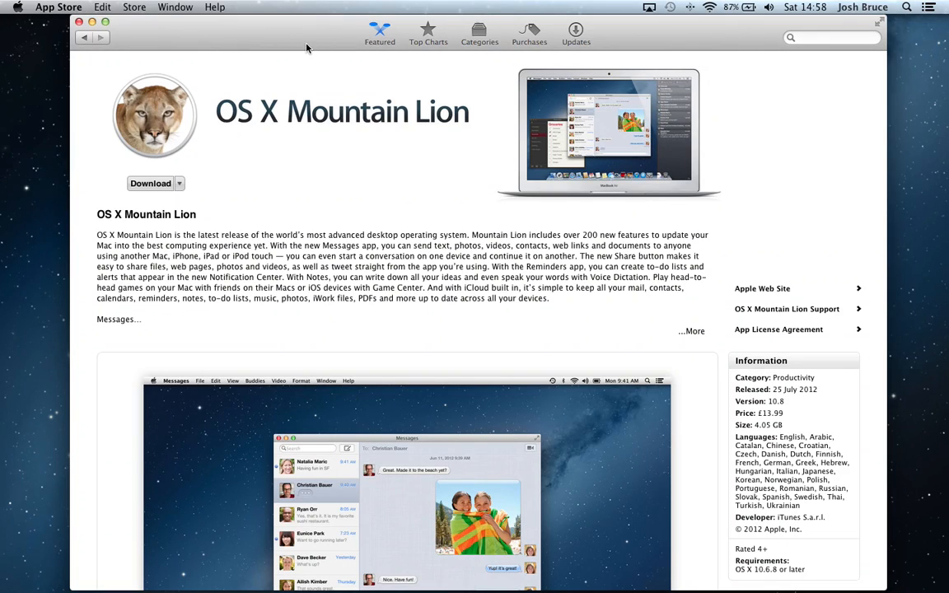
mouse_move(318, 45)
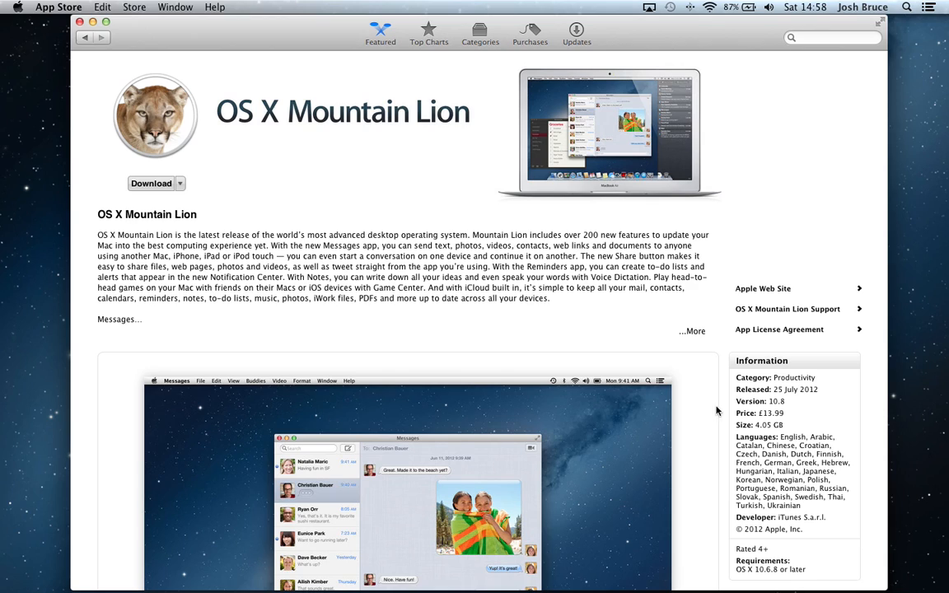
mouse_move(298, 45)
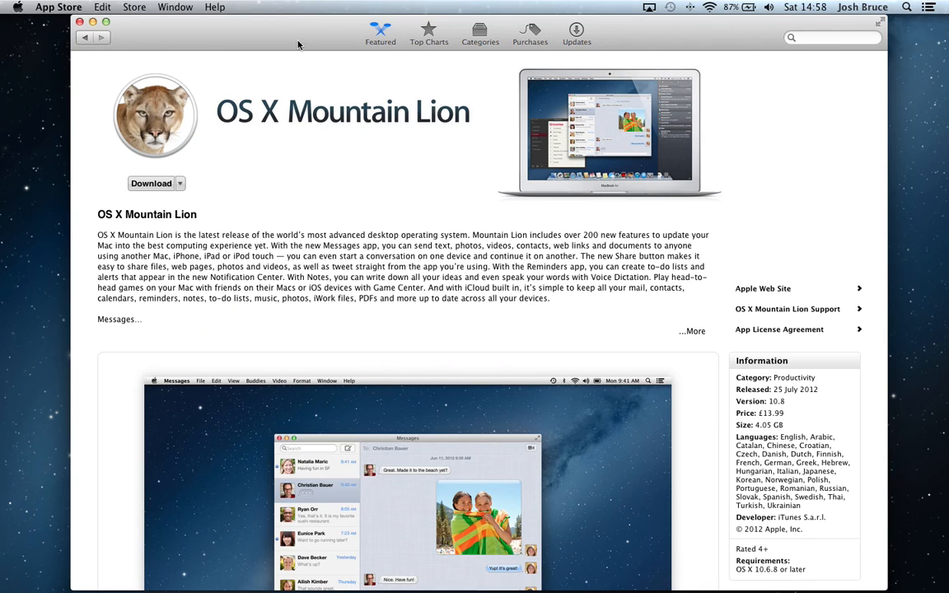
mouse_move(280, 52)
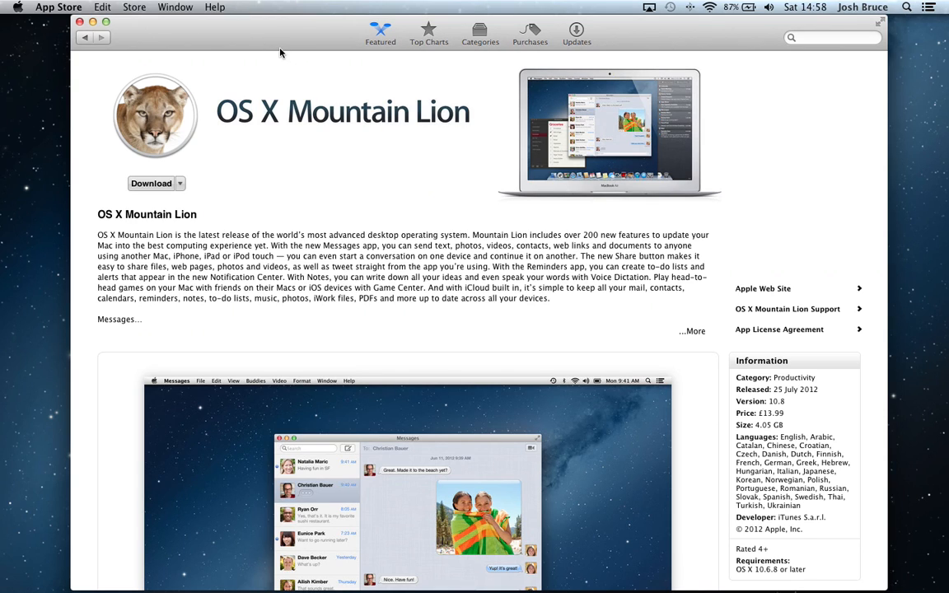
mouse_move(283, 40)
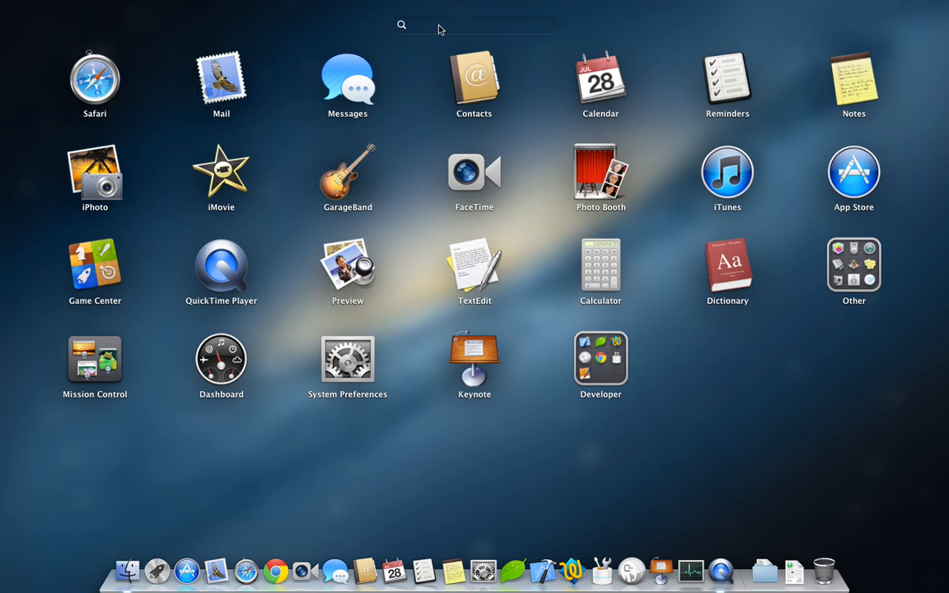
Search Launchpad for 'keynote' so only Keynote is shown.
click(474, 24)
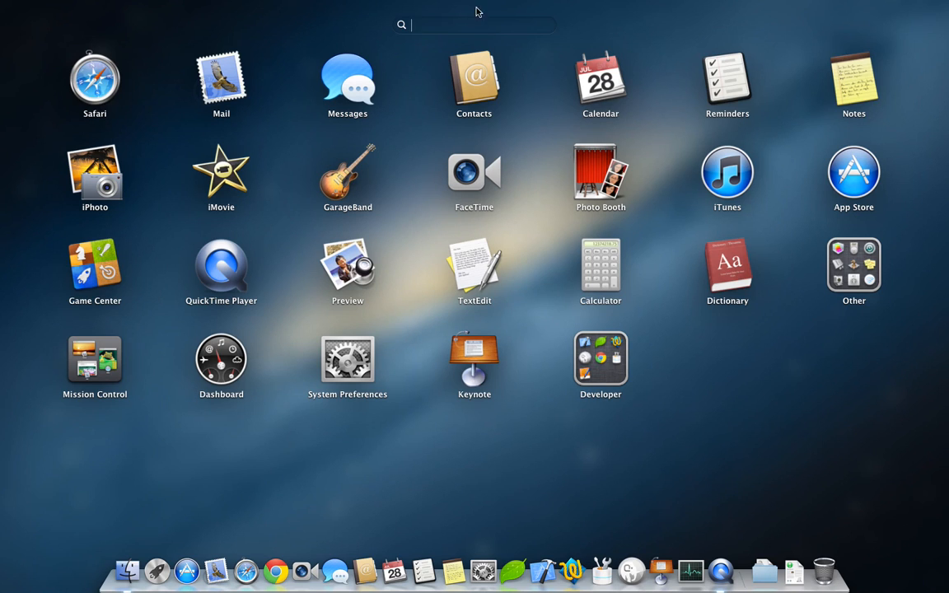
mouse_move(434, 30)
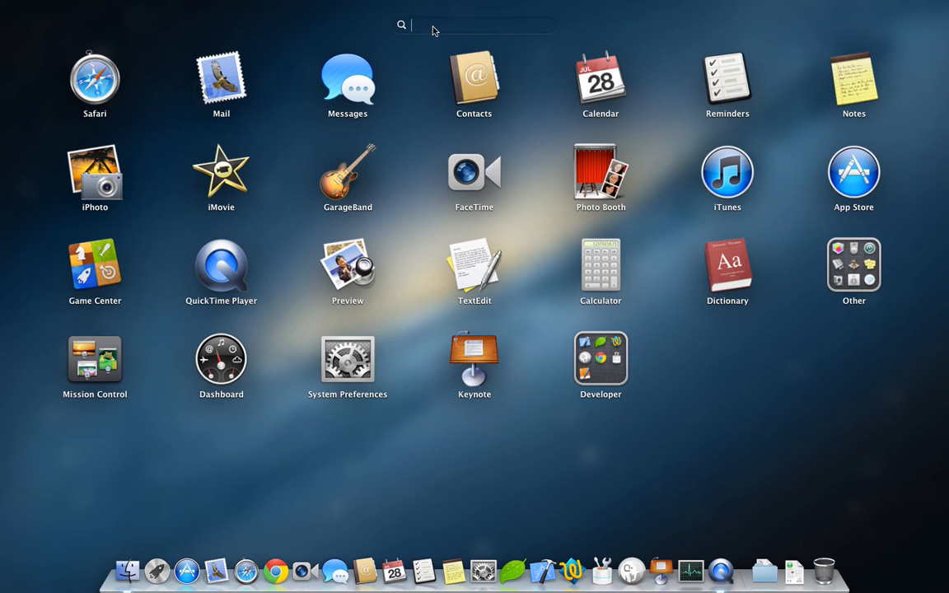
mouse_move(681, 443)
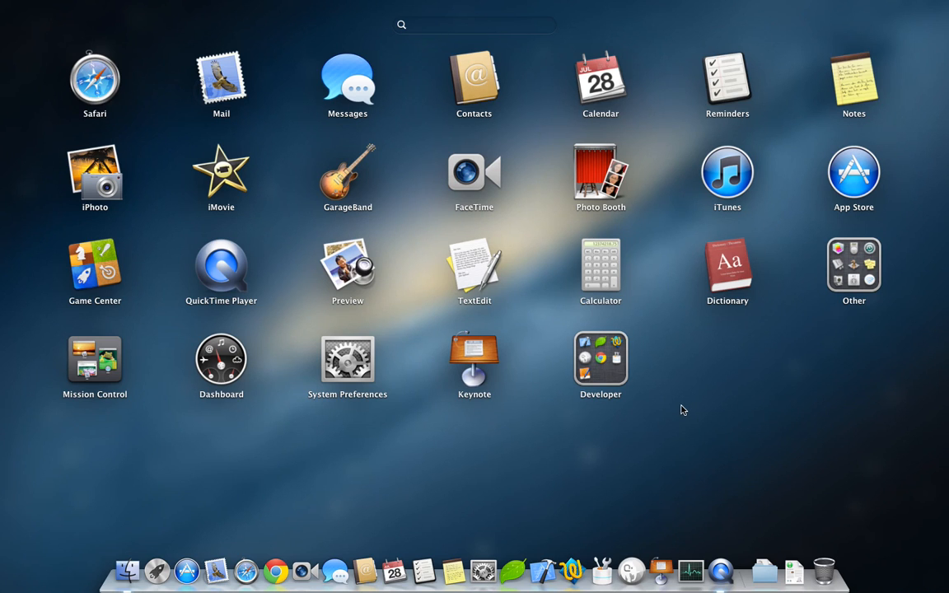
mouse_move(600, 376)
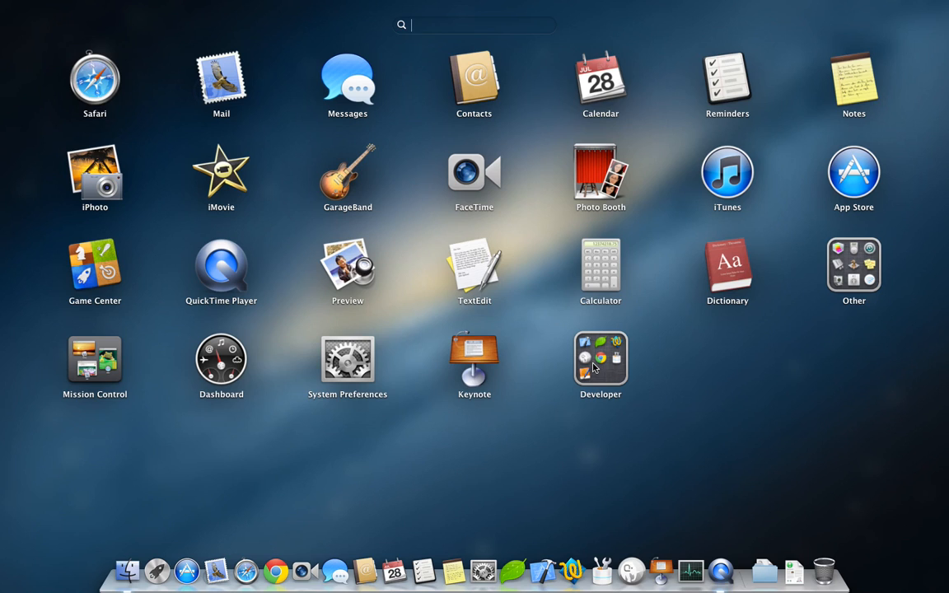
text(keynote)
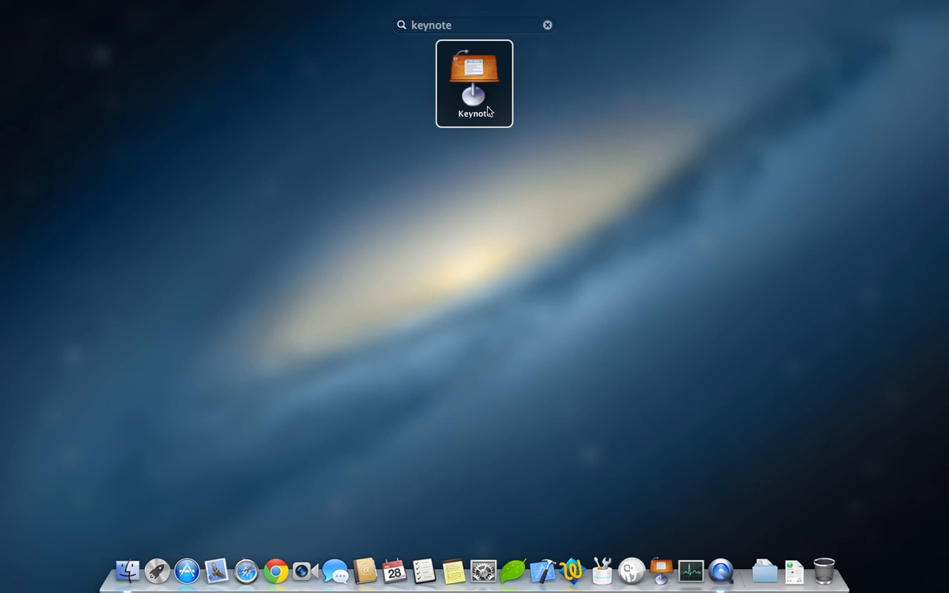
mouse_move(494, 99)
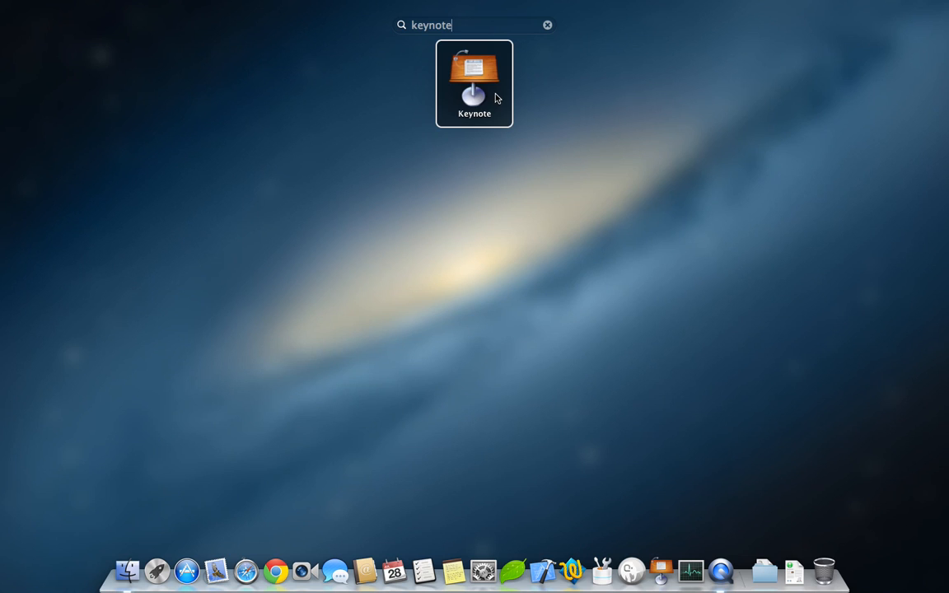
mouse_move(608, 192)
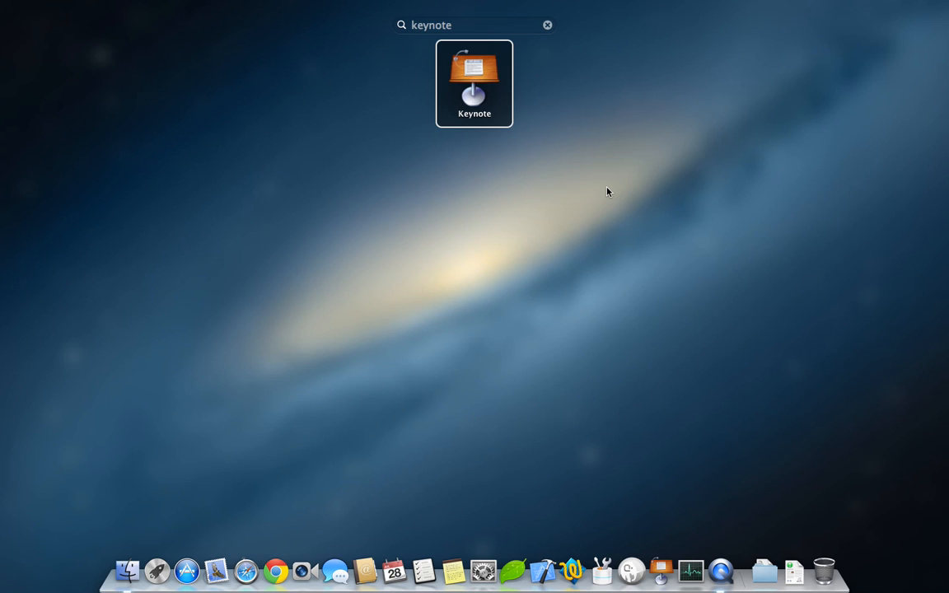
mouse_move(484, 570)
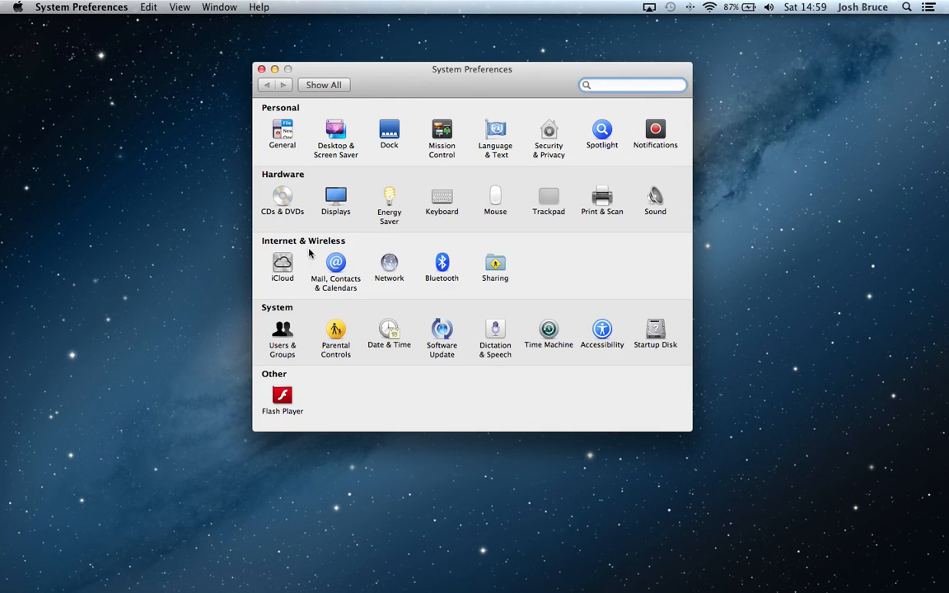
Review the iCloud services list in System Preferences, then close the window.
click(282, 263)
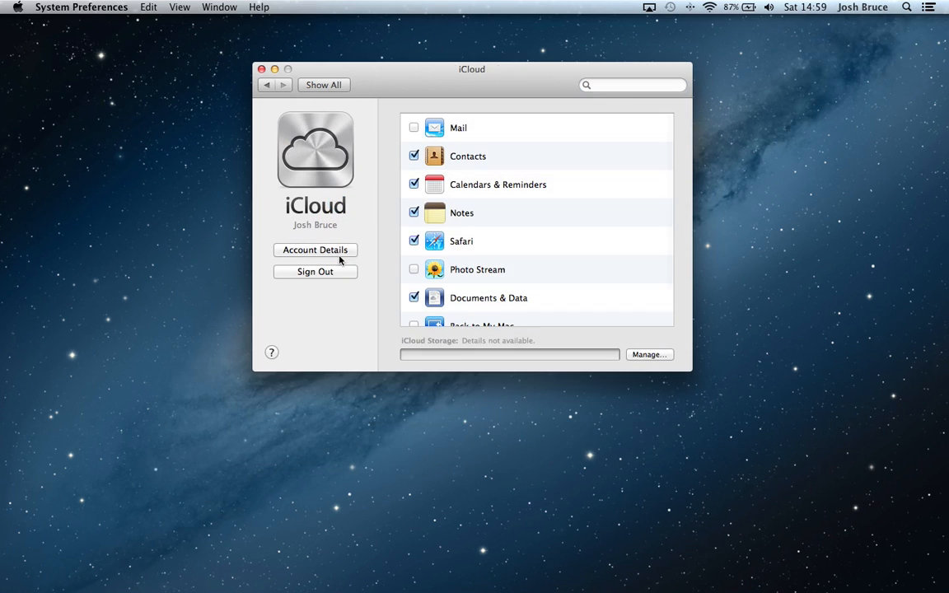
scroll(down, 3)
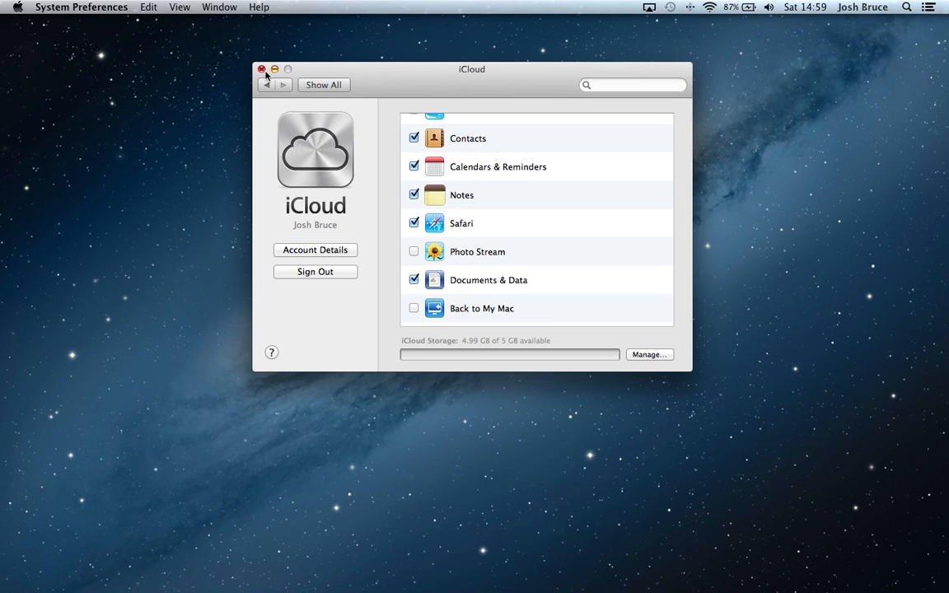
click(262, 70)
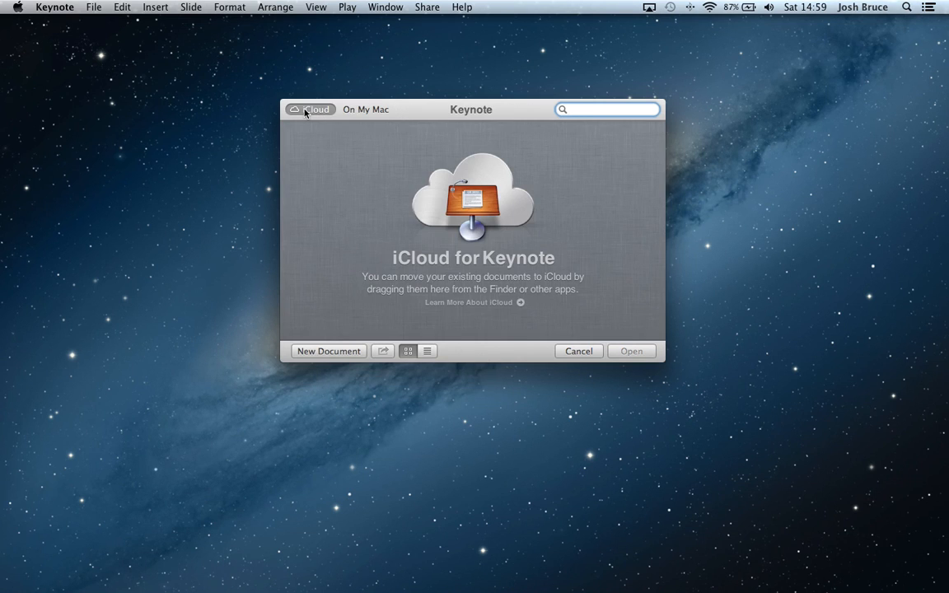
mouse_move(305, 124)
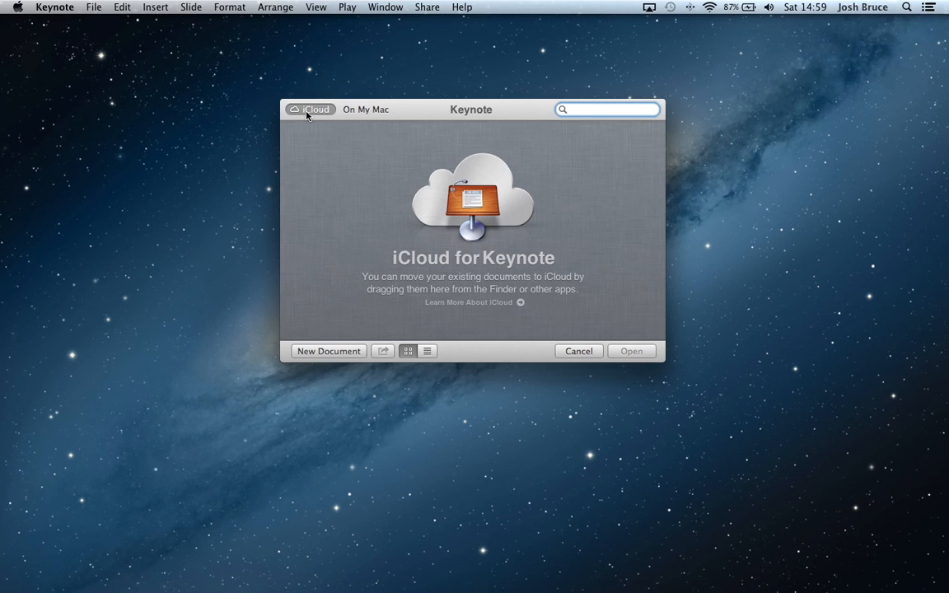
View Keynote's empty iCloud documents list, then dismiss the picker.
click(607, 108)
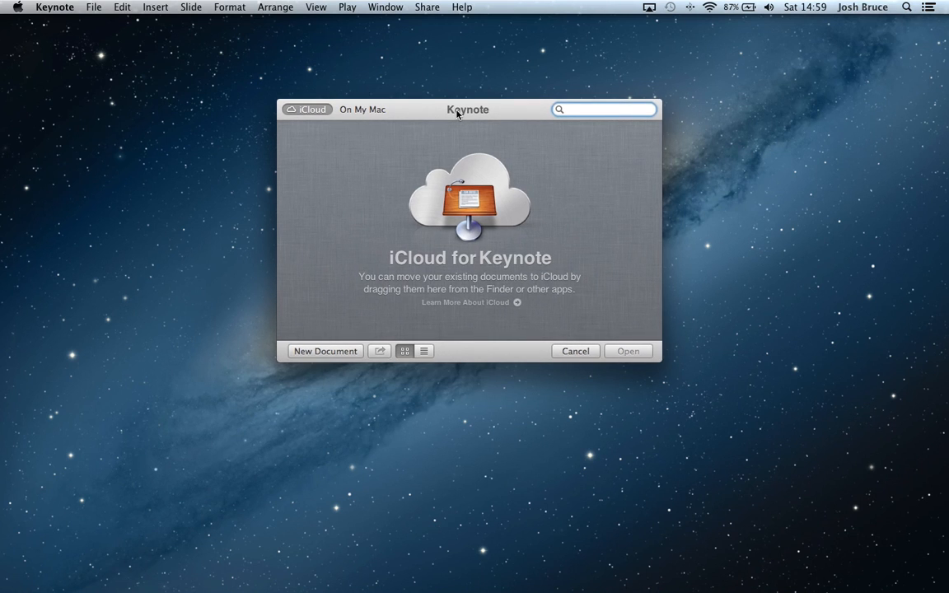
click(575, 351)
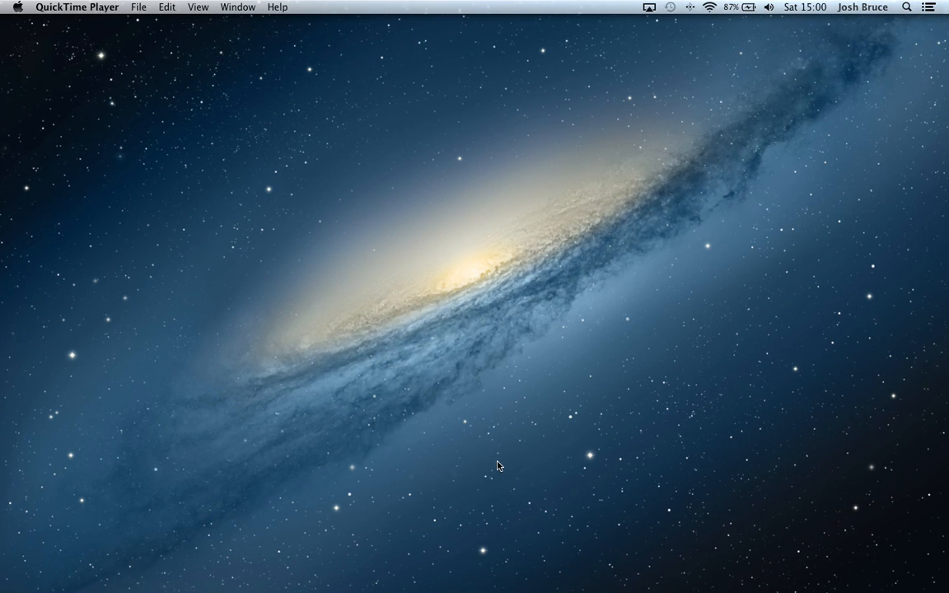
mouse_move(504, 458)
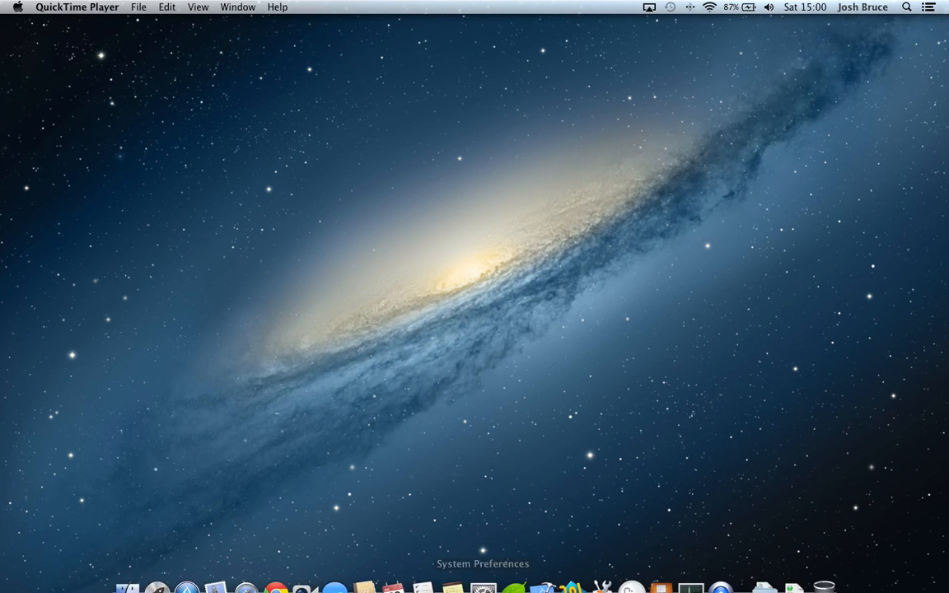
mouse_move(424, 570)
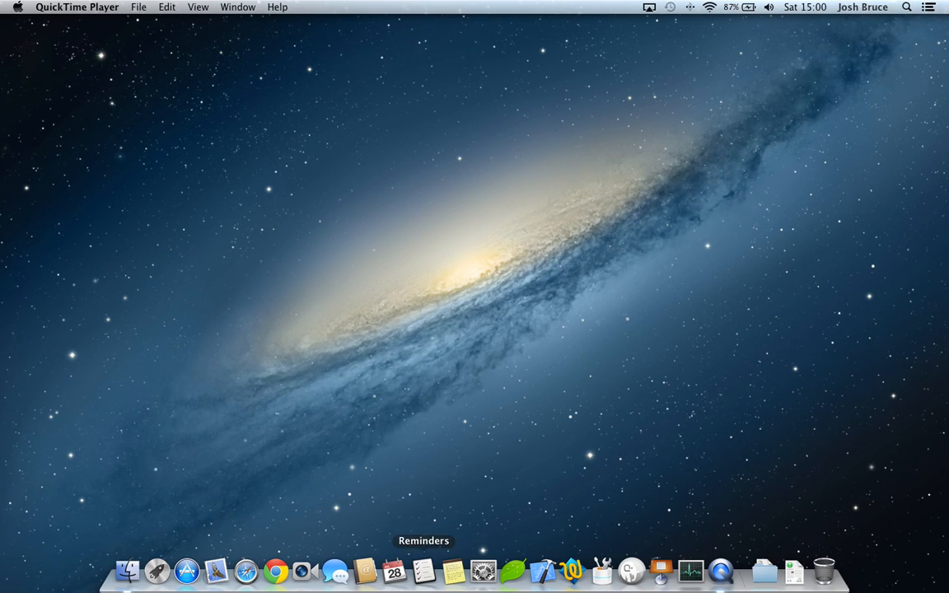
Open Reminders alongside Notes, watch 'From my iPhone' sync, then close both windows.
click(453, 570)
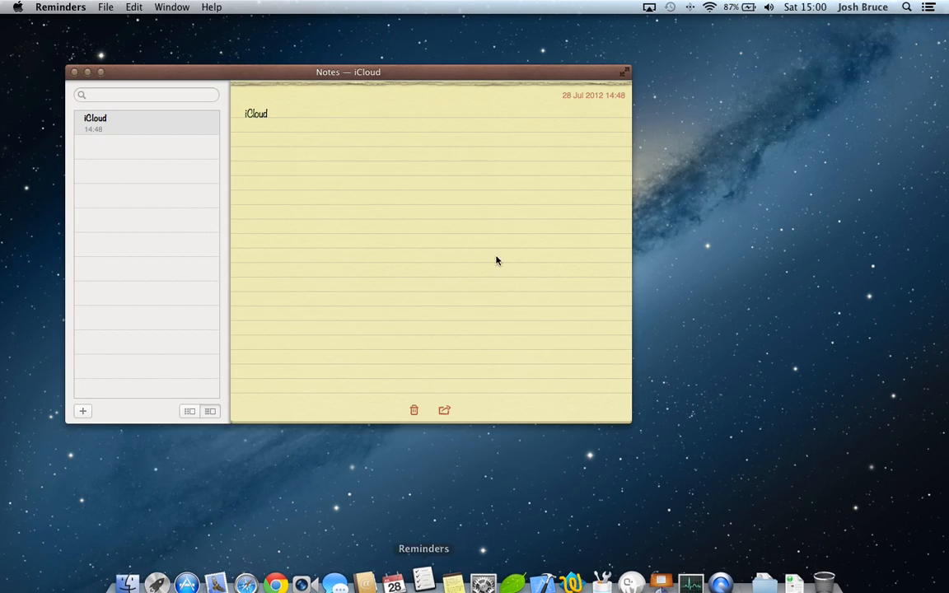
click(424, 583)
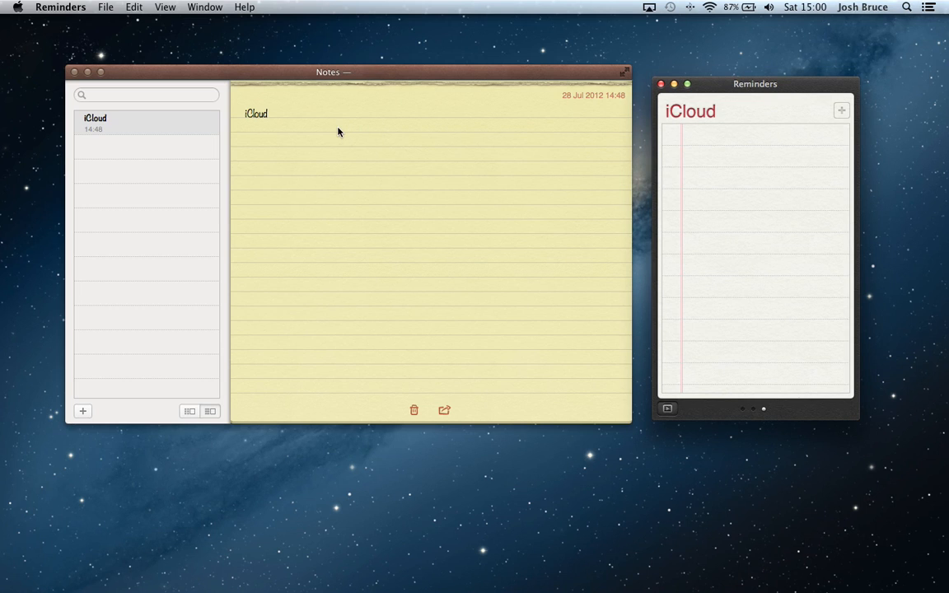
mouse_move(289, 125)
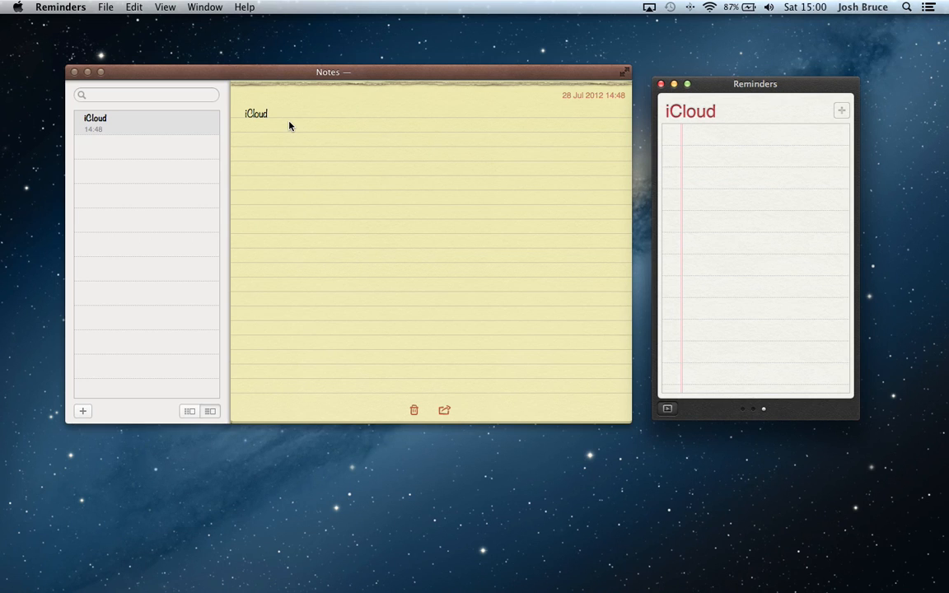
mouse_move(300, 126)
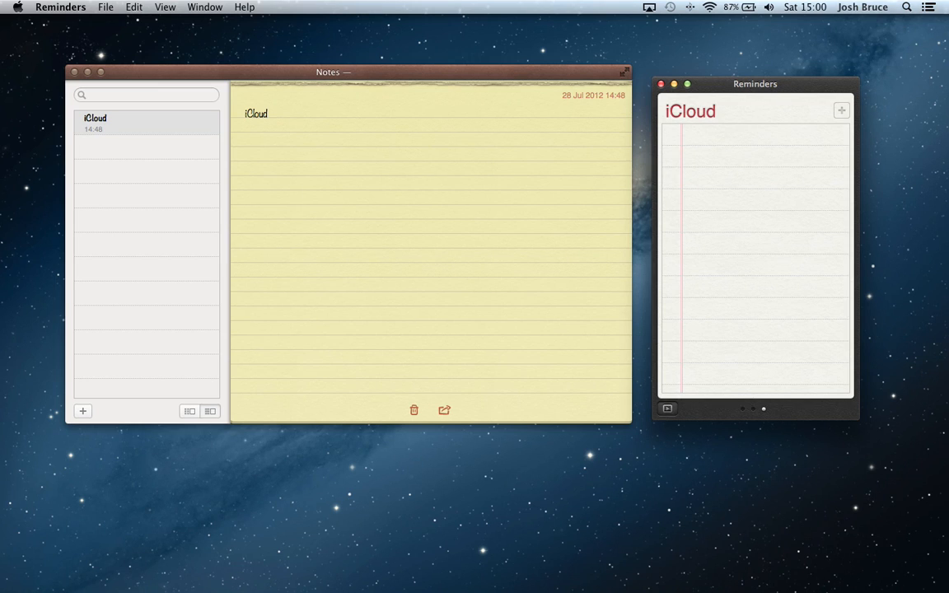
mouse_move(300, 125)
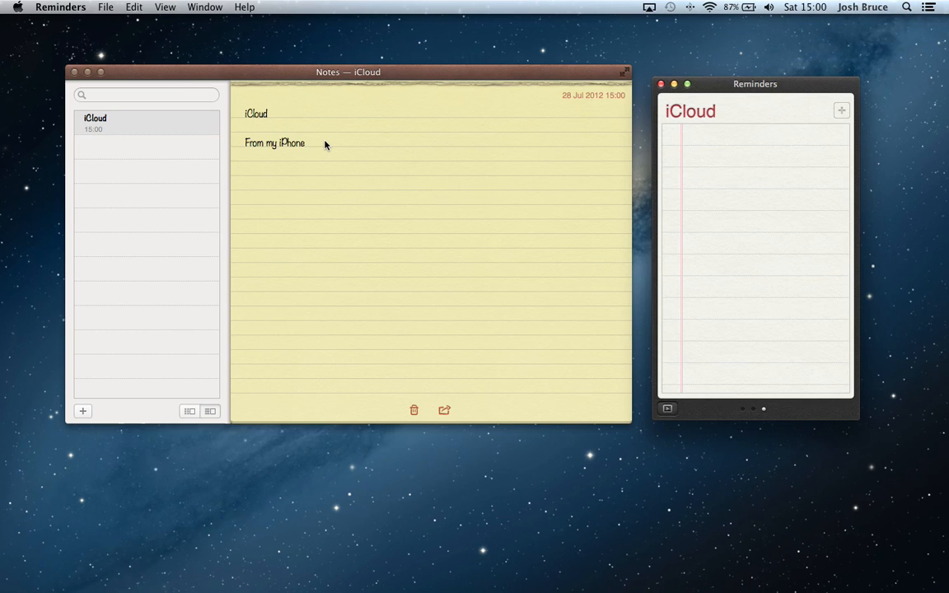
mouse_move(327, 150)
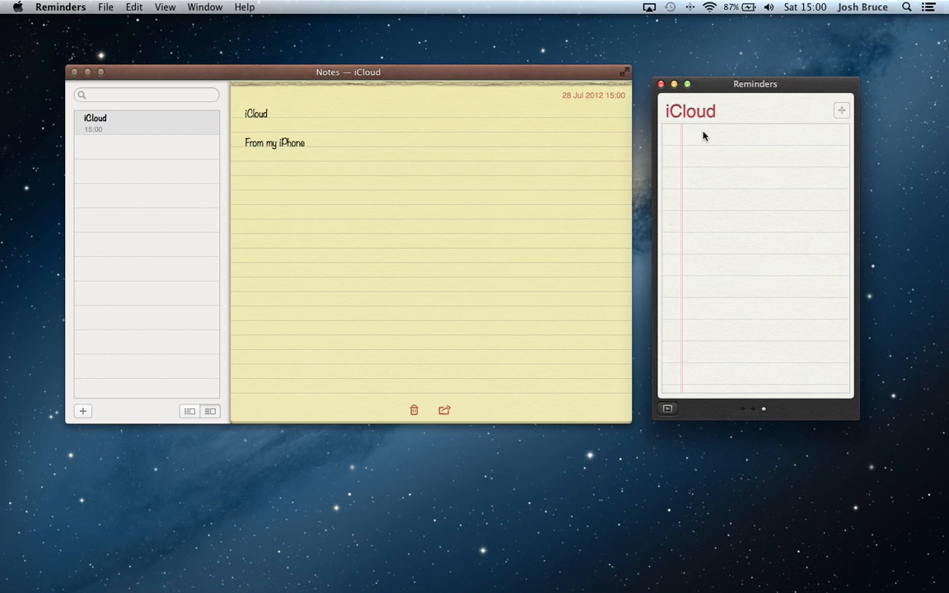
mouse_move(523, 107)
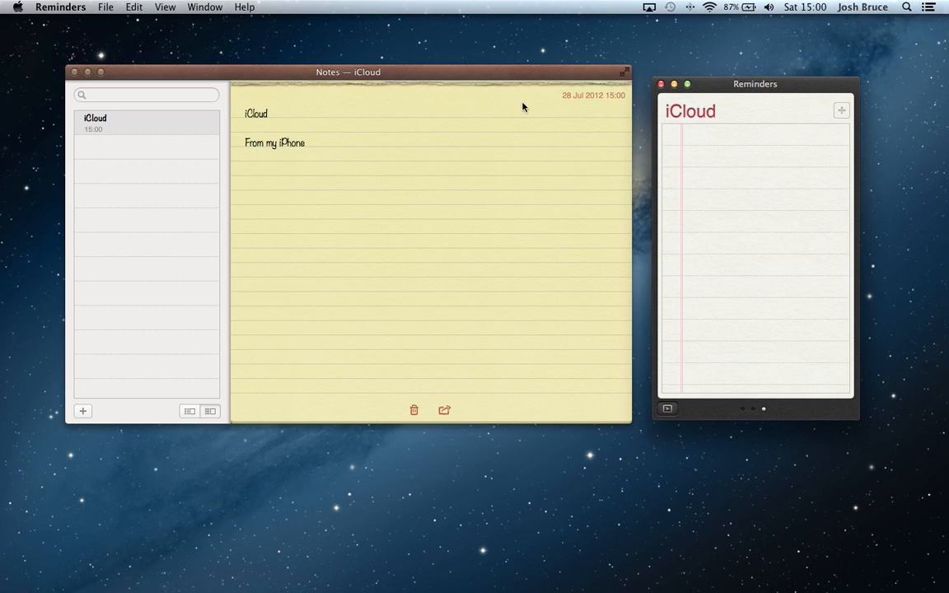
mouse_move(559, 74)
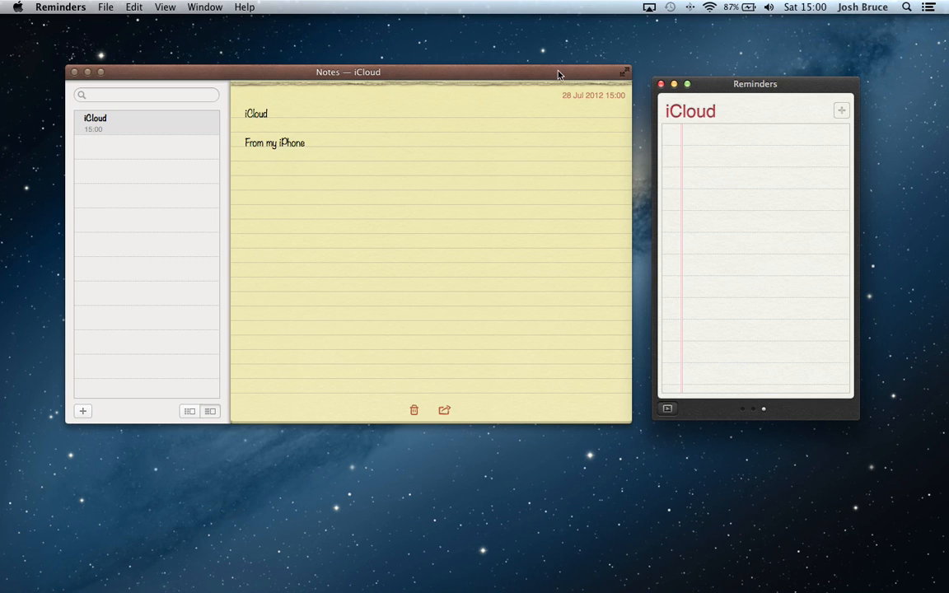
click(74, 71)
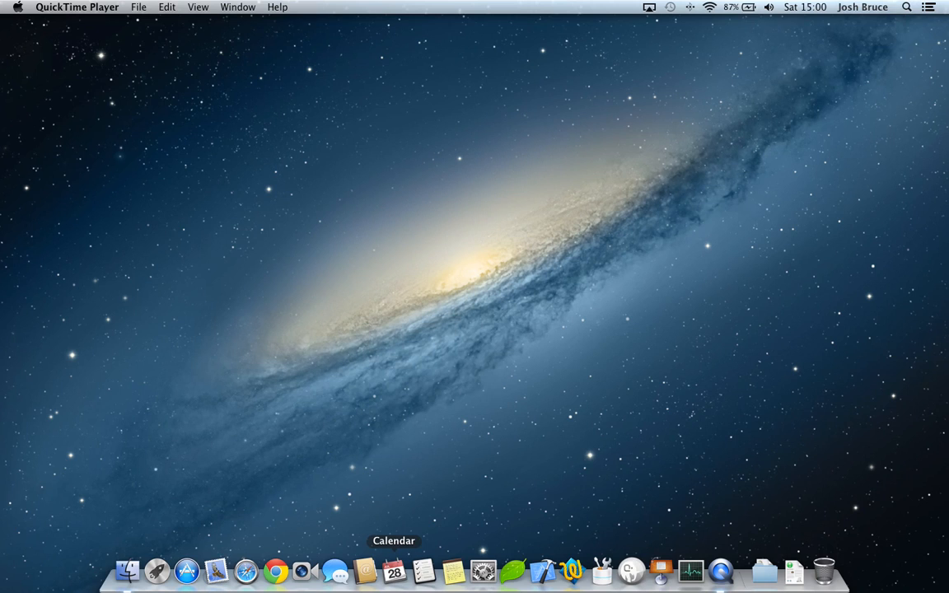
mouse_move(334, 572)
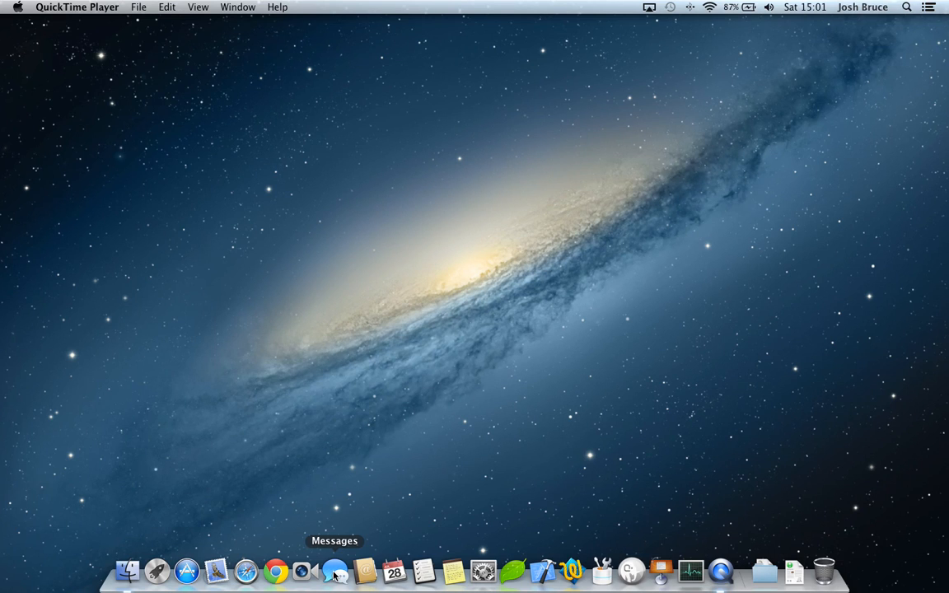
mouse_move(336, 576)
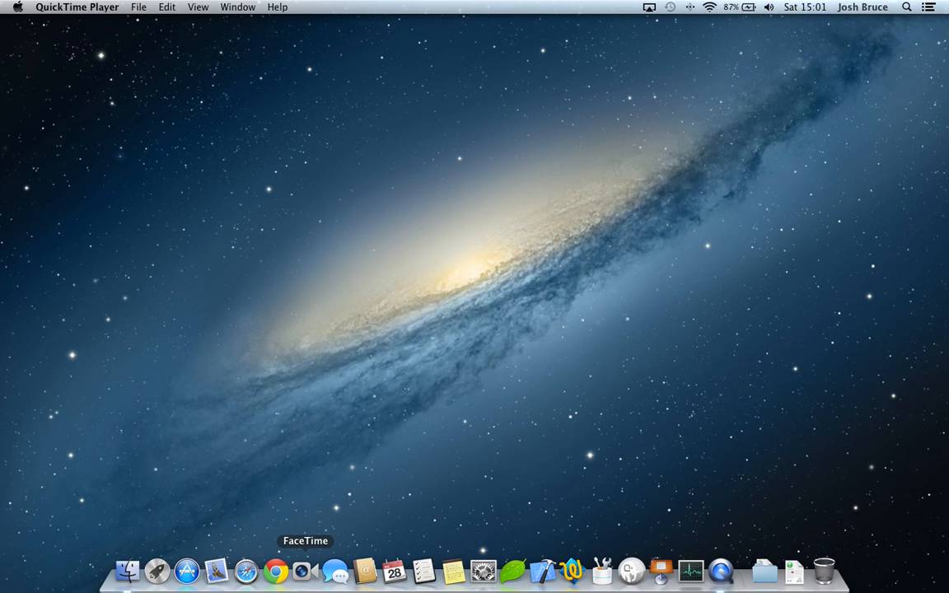
mouse_move(335, 571)
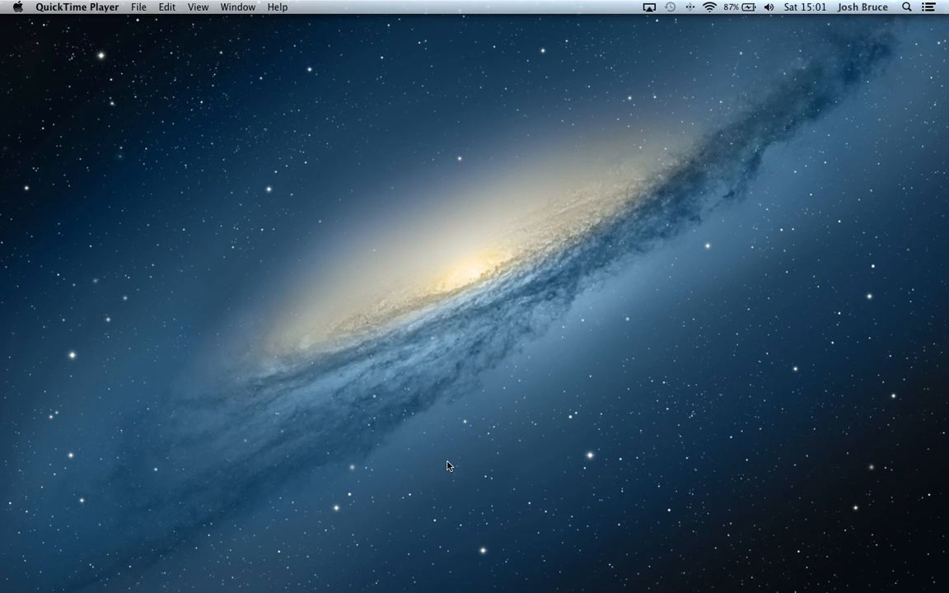
mouse_move(491, 312)
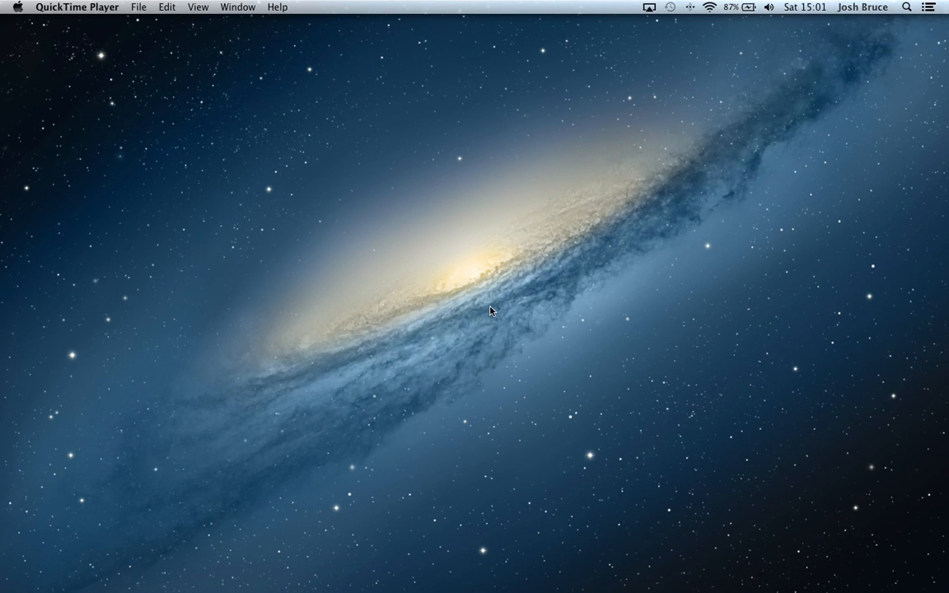
mouse_move(615, 230)
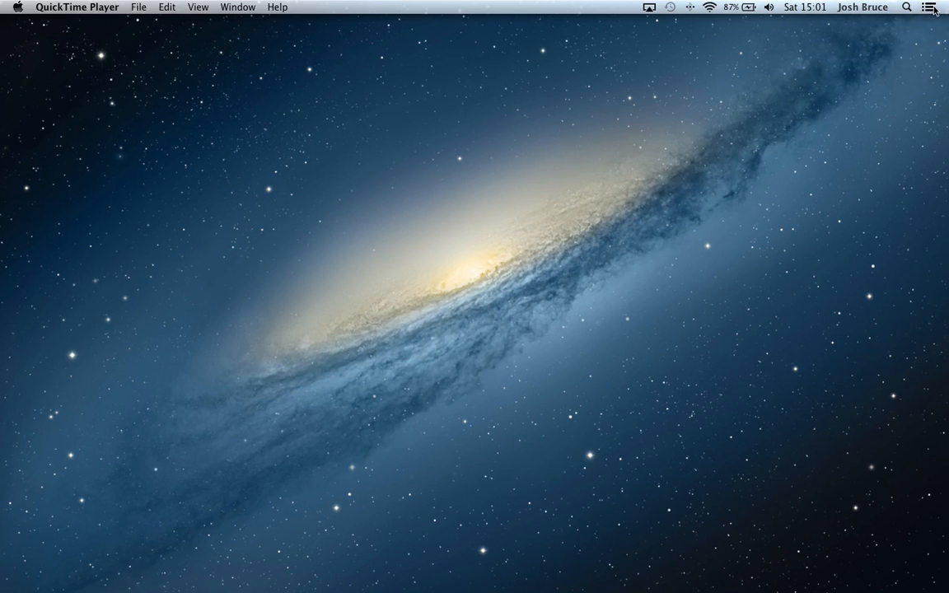
mouse_move(707, 102)
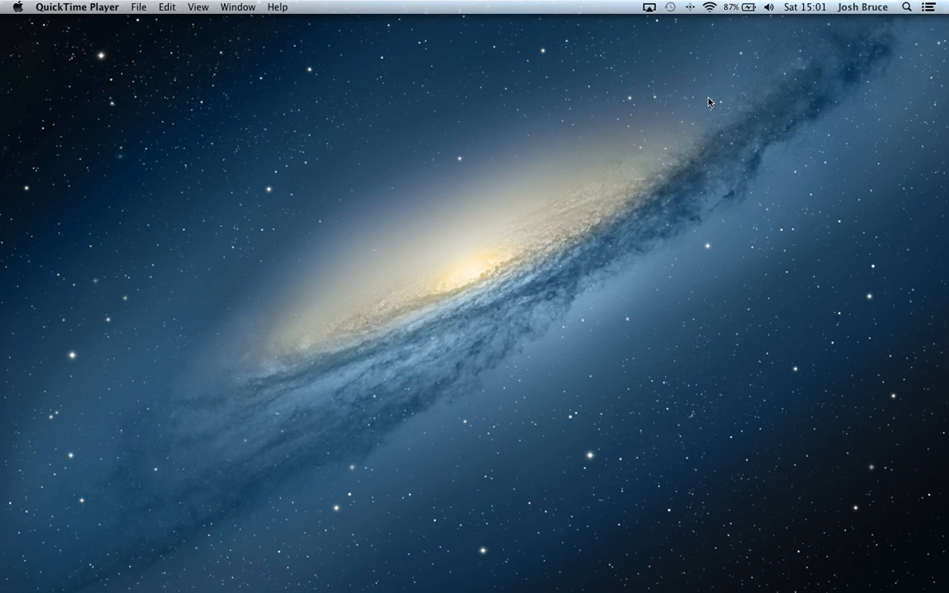
mouse_move(927, 9)
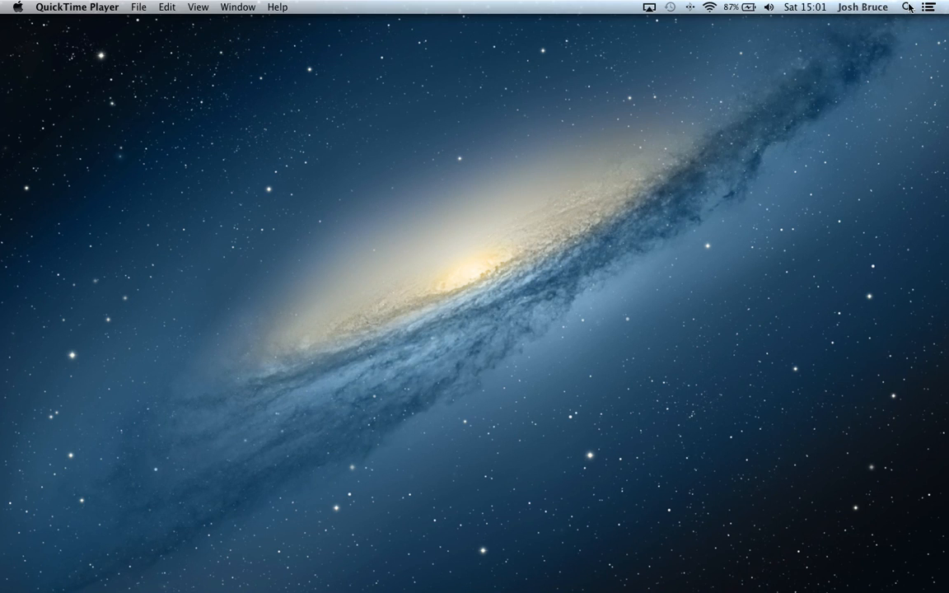
mouse_move(831, 66)
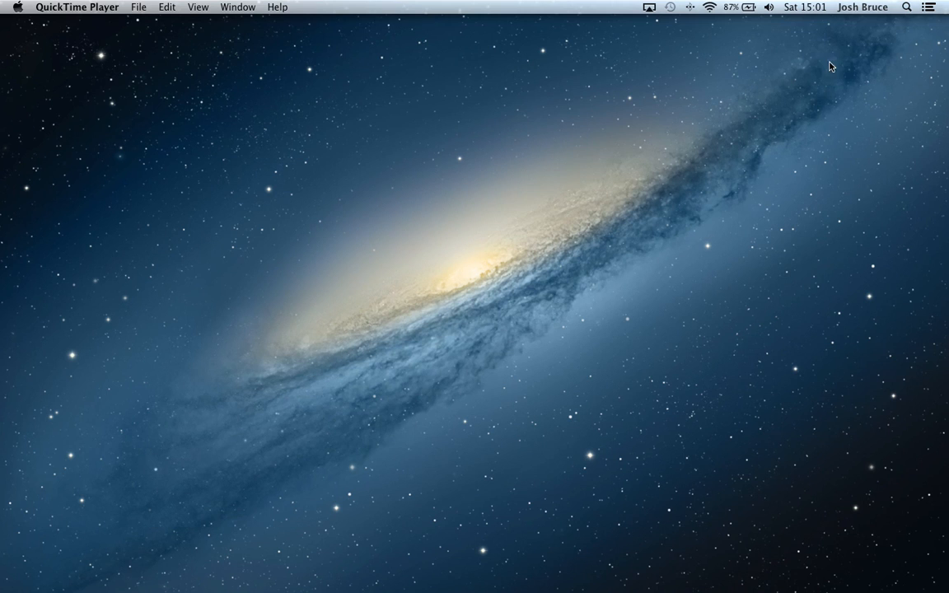
mouse_move(931, 7)
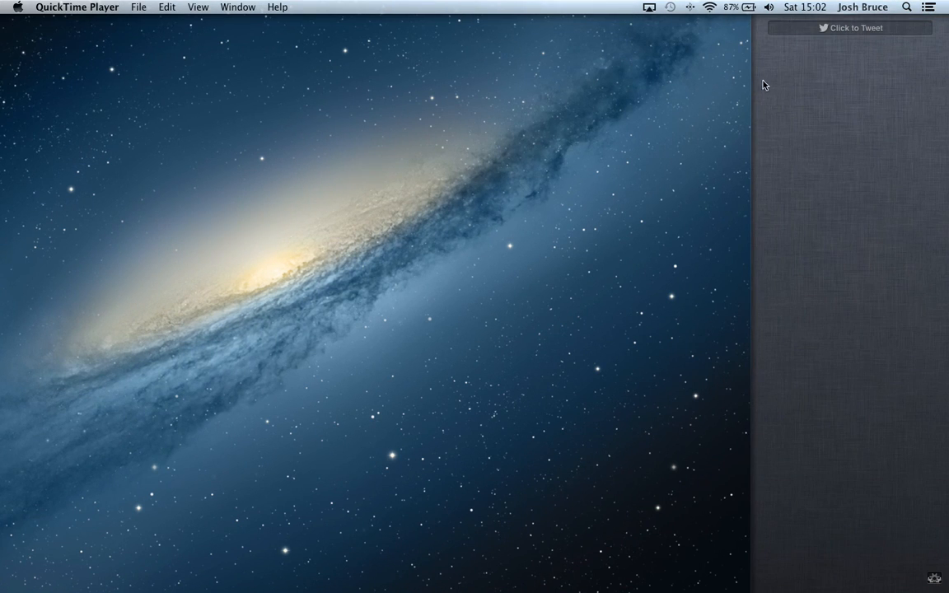
mouse_move(879, 142)
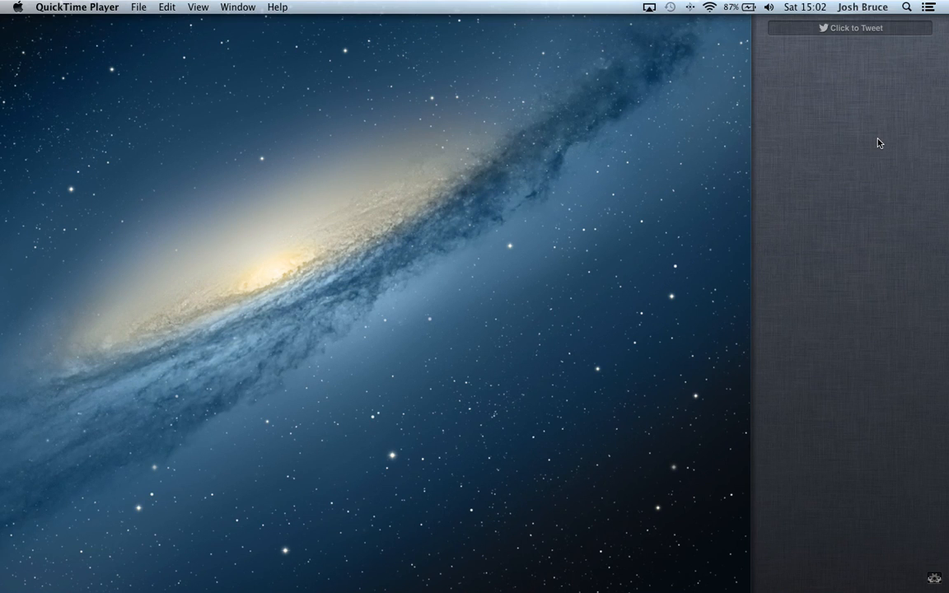
mouse_move(751, 170)
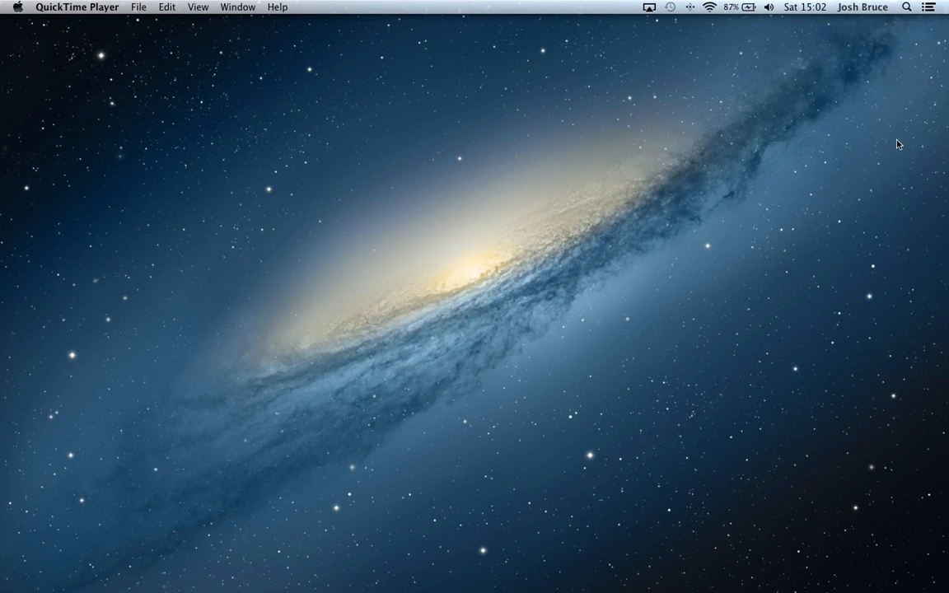
mouse_move(942, 132)
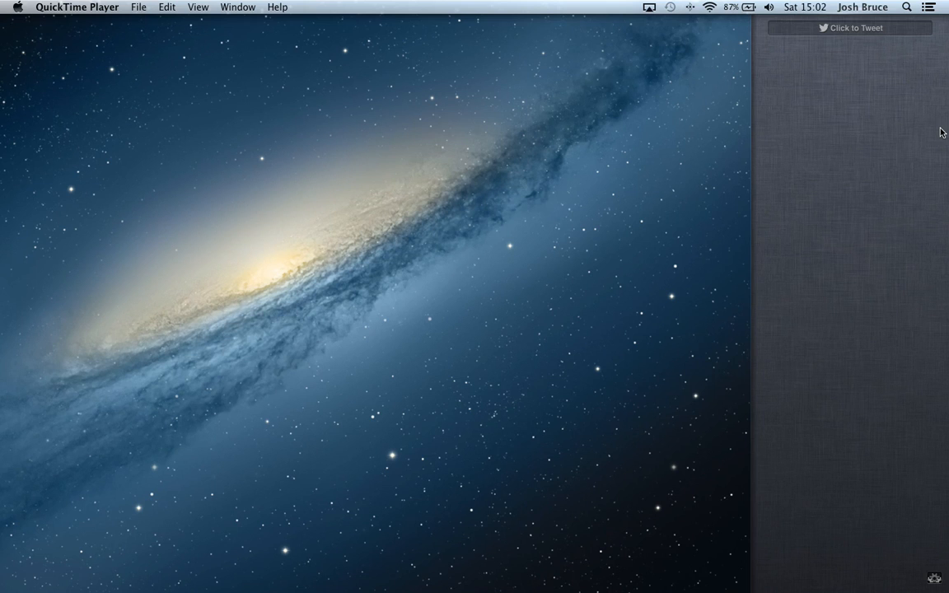
mouse_move(825, 198)
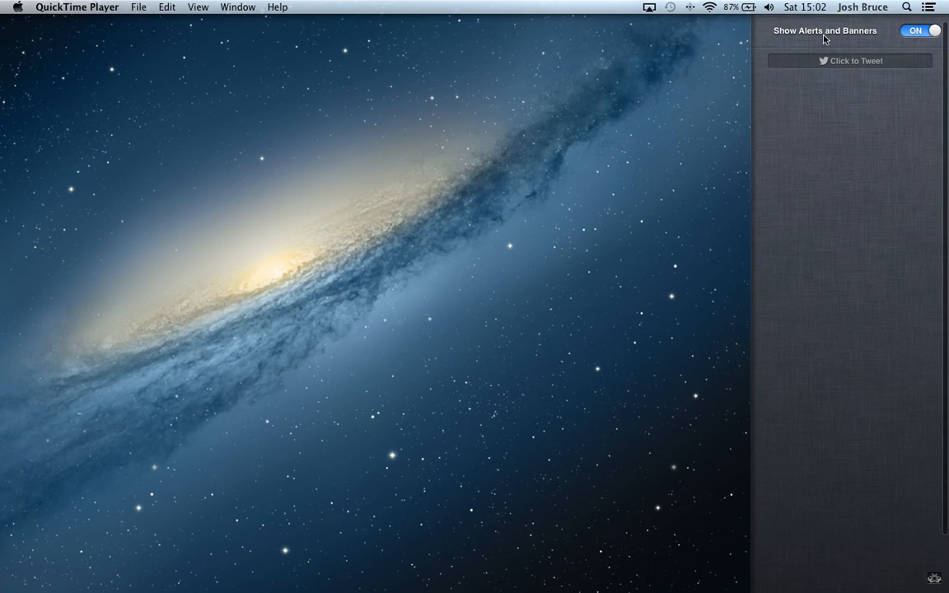
click(919, 31)
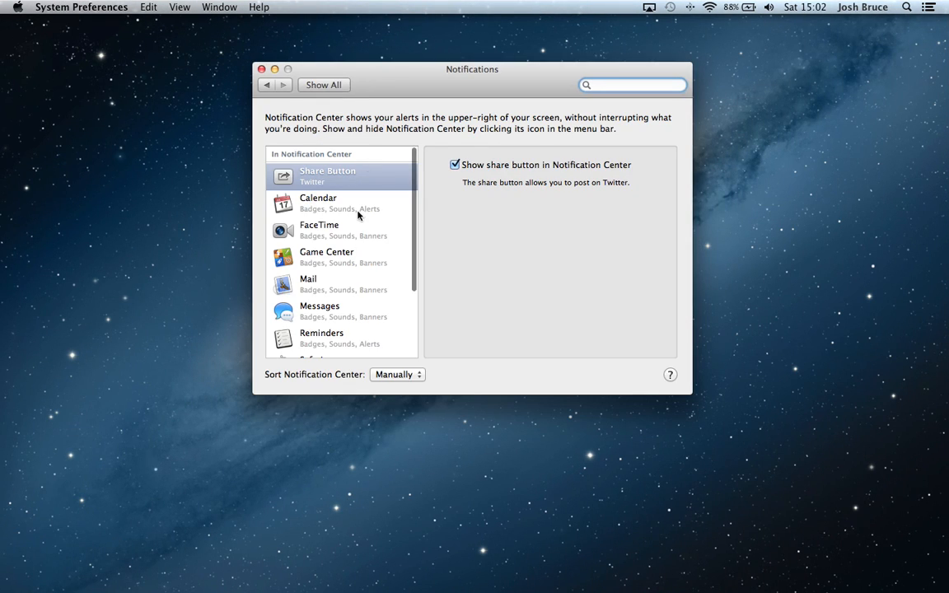
click(323, 85)
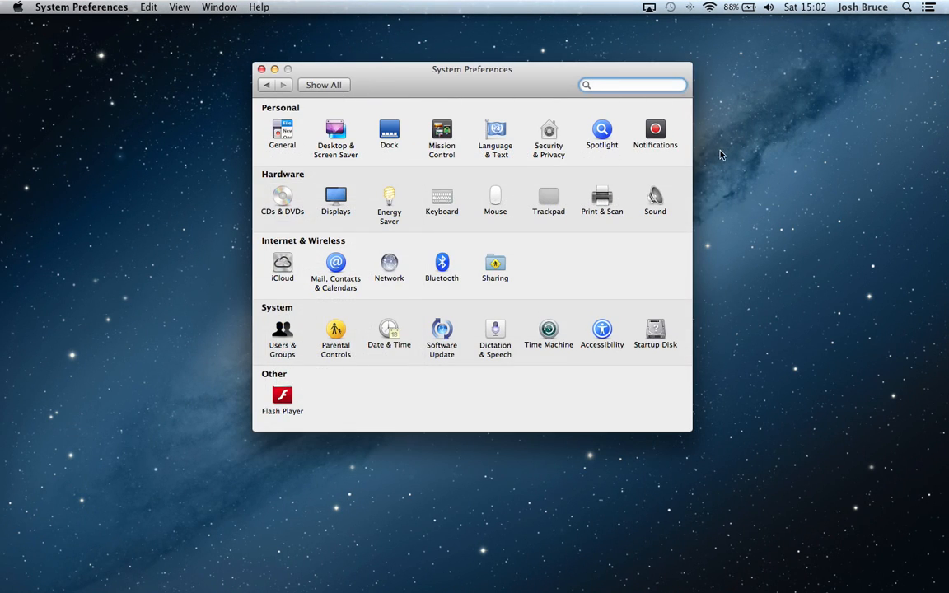
click(656, 132)
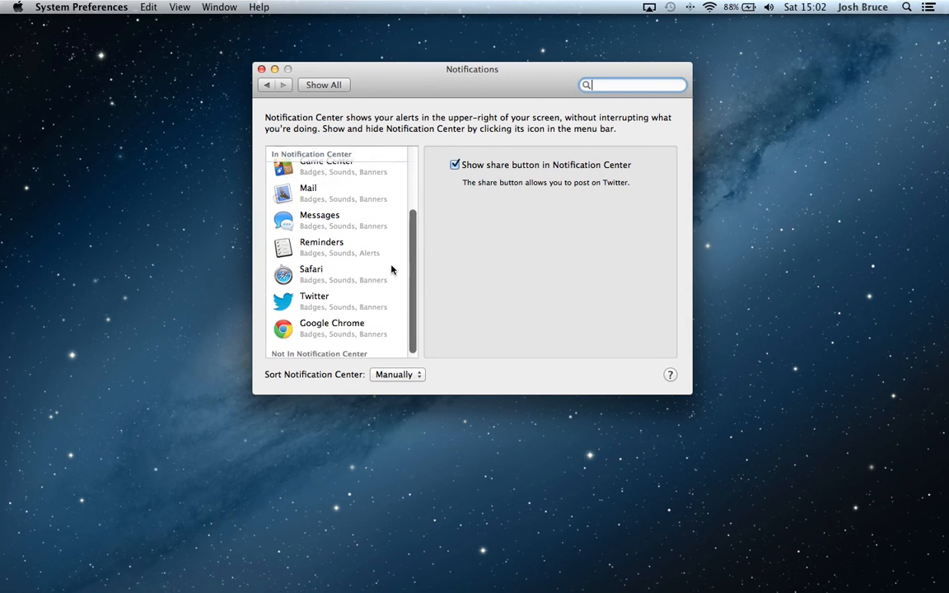
scroll(up, 3)
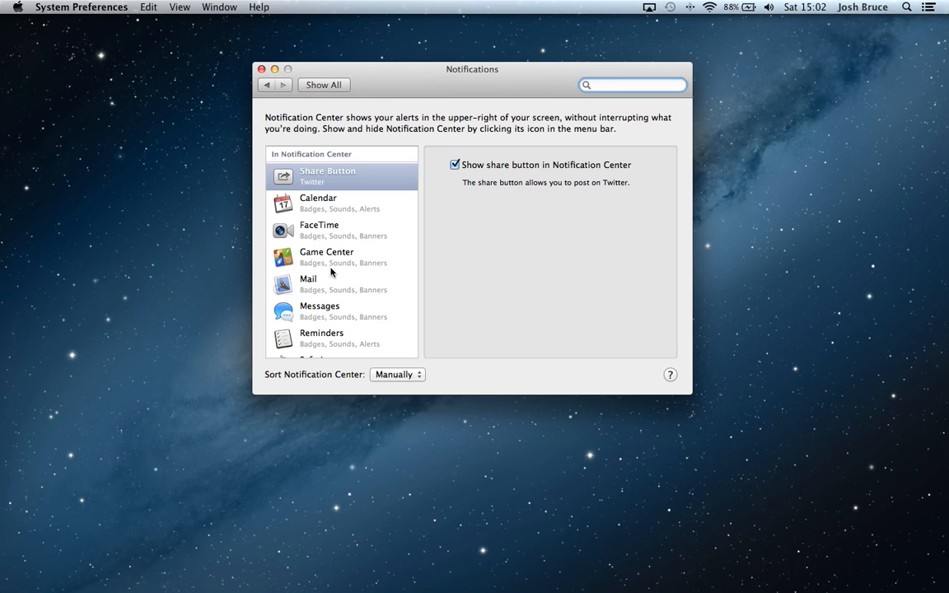
click(330, 203)
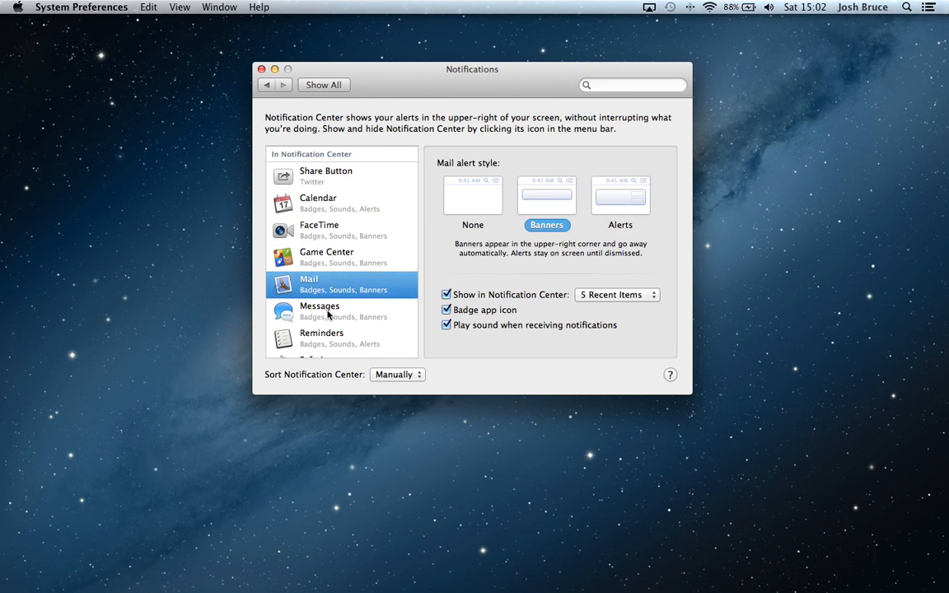
click(329, 311)
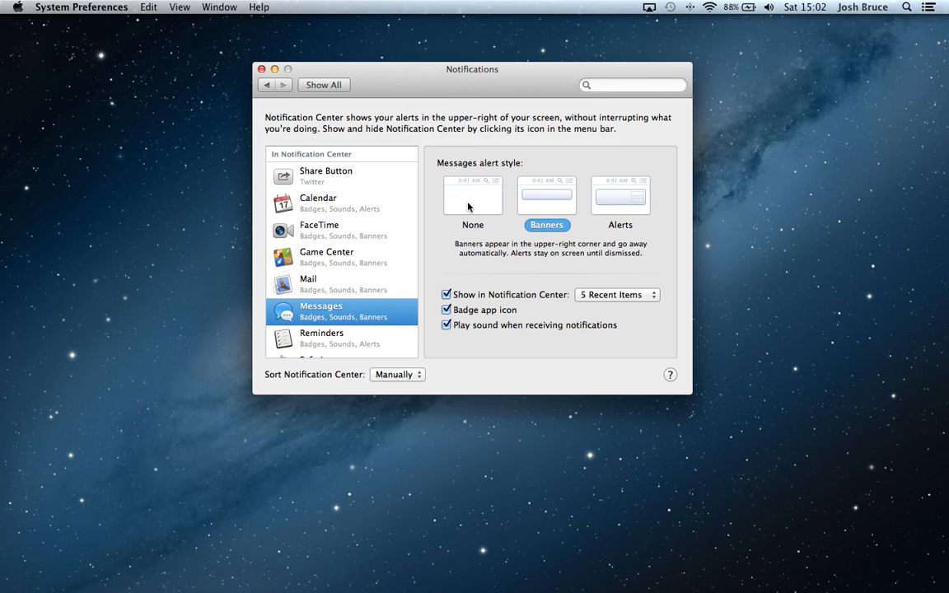
click(338, 257)
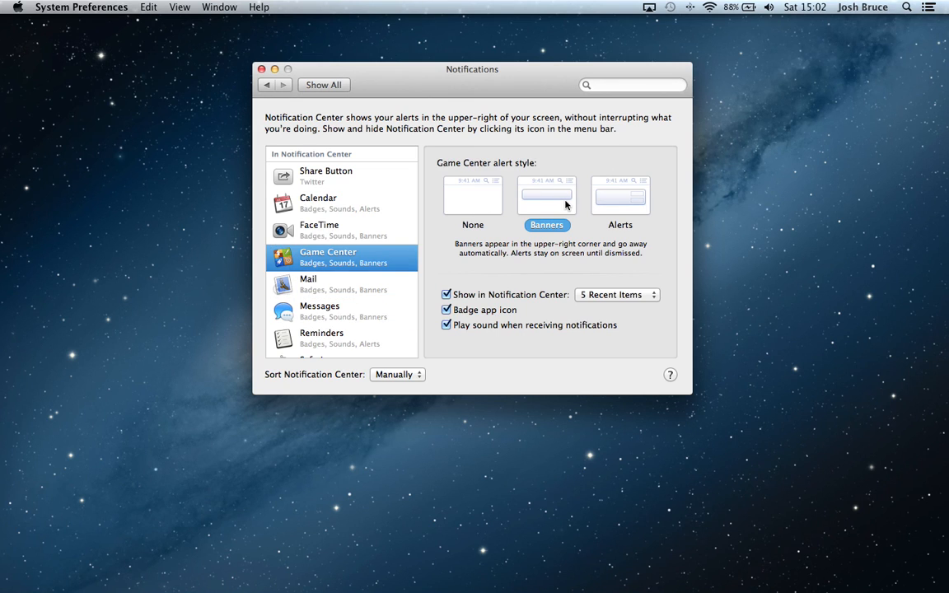
mouse_move(298, 175)
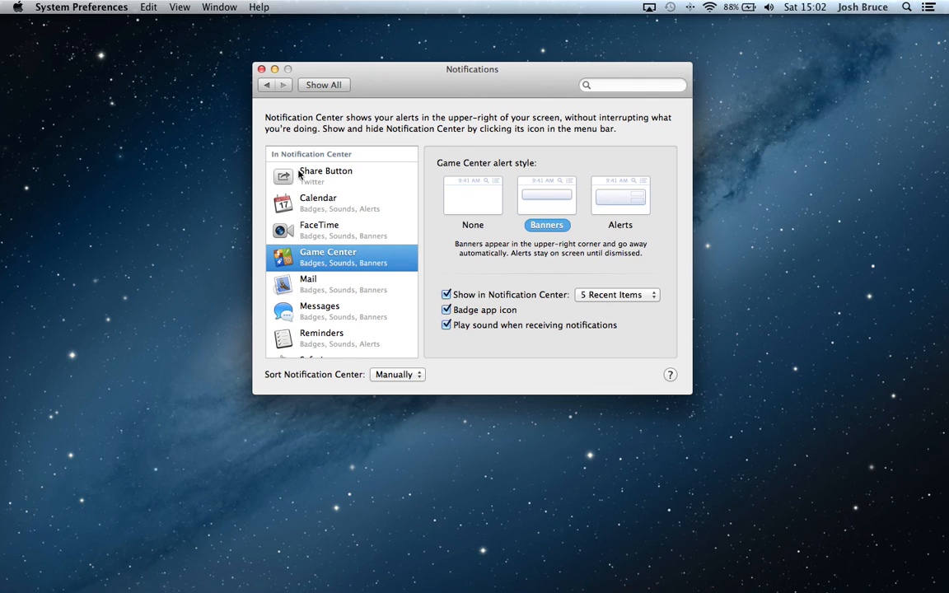
click(327, 176)
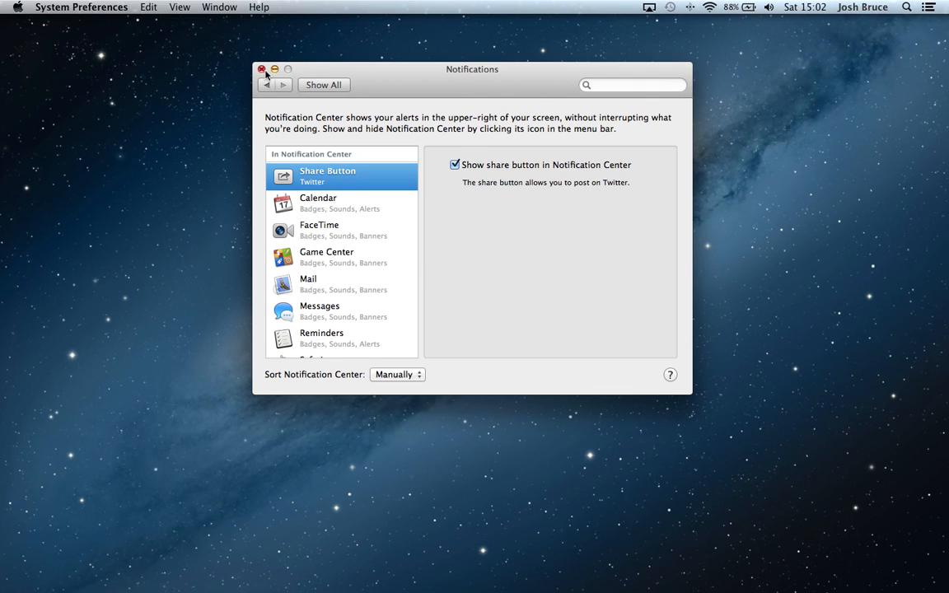
click(262, 69)
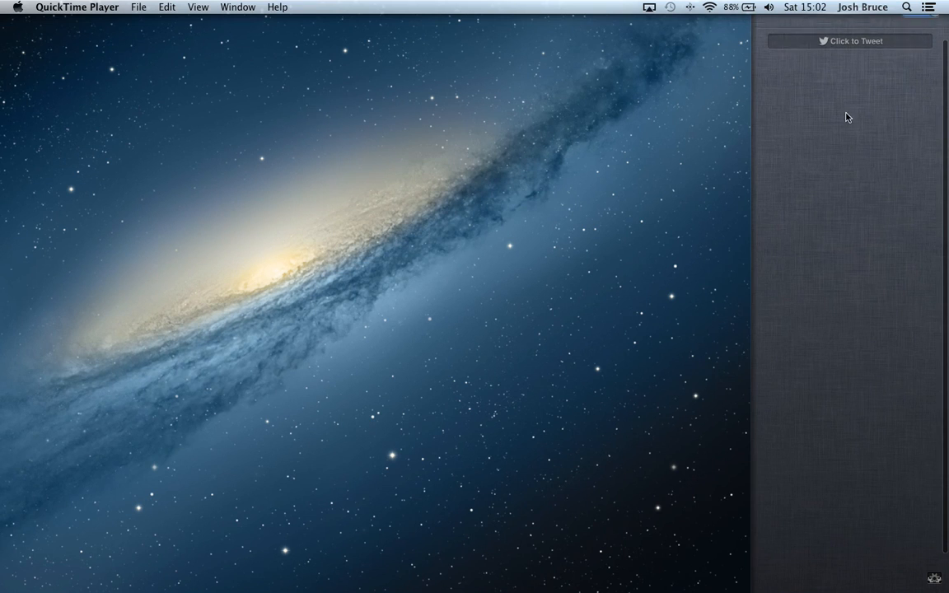
Start a tweet from Notification Center, let it locate Cornwall, then cancel it.
click(850, 41)
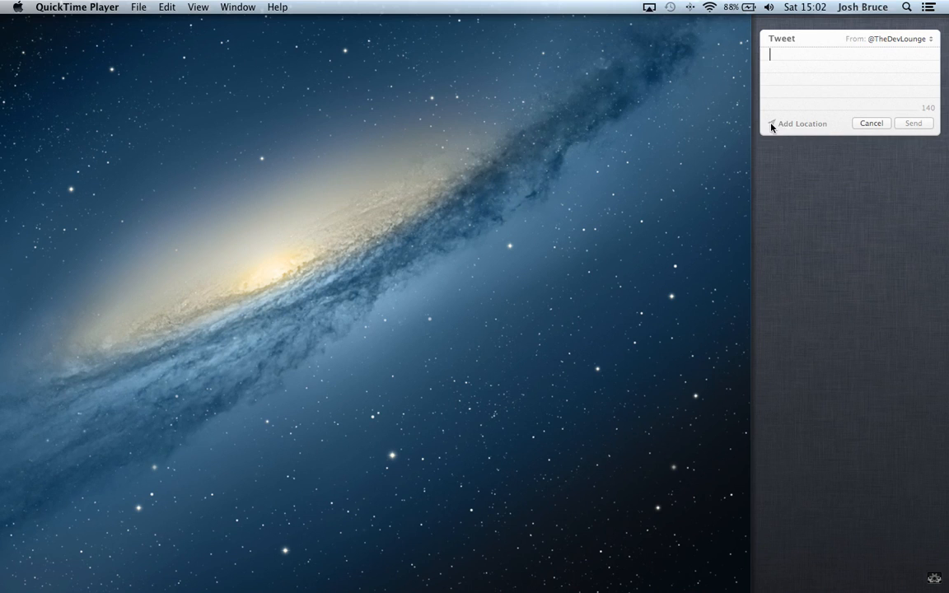
click(797, 122)
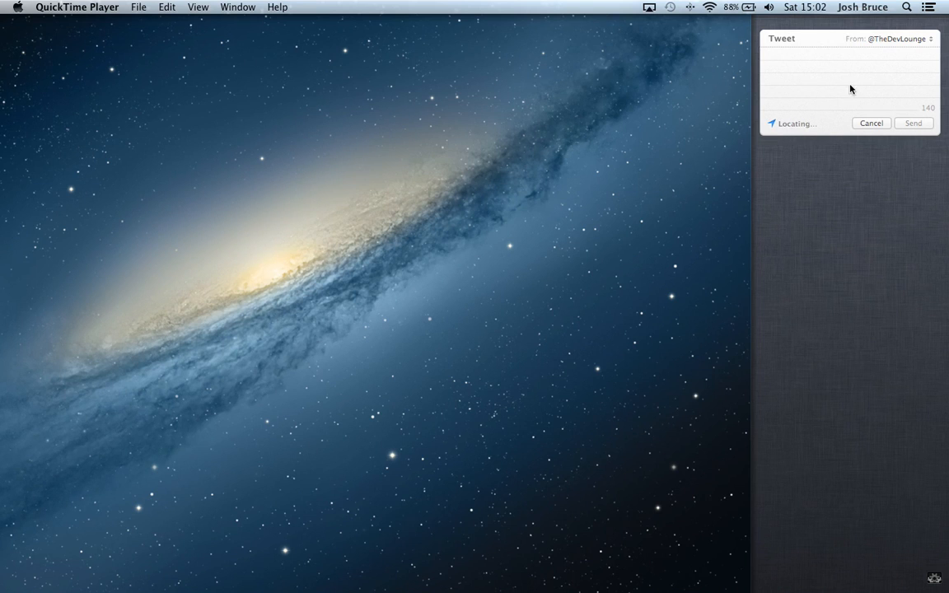
mouse_move(831, 85)
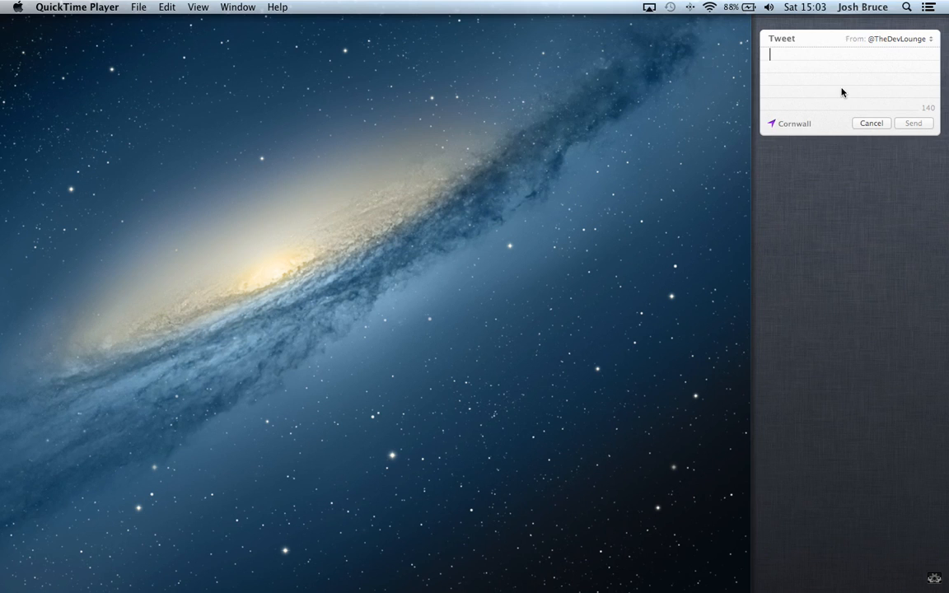
click(871, 123)
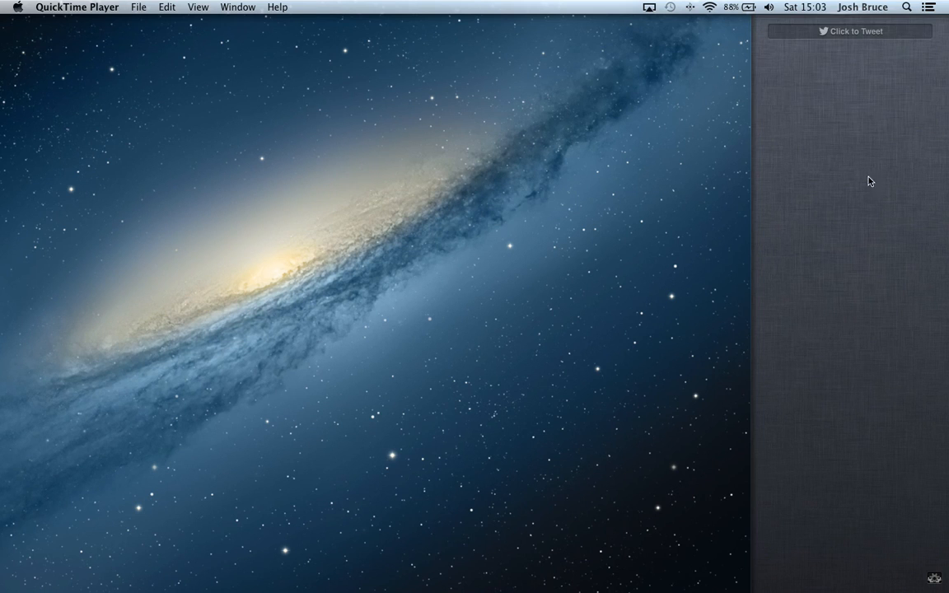
mouse_move(591, 192)
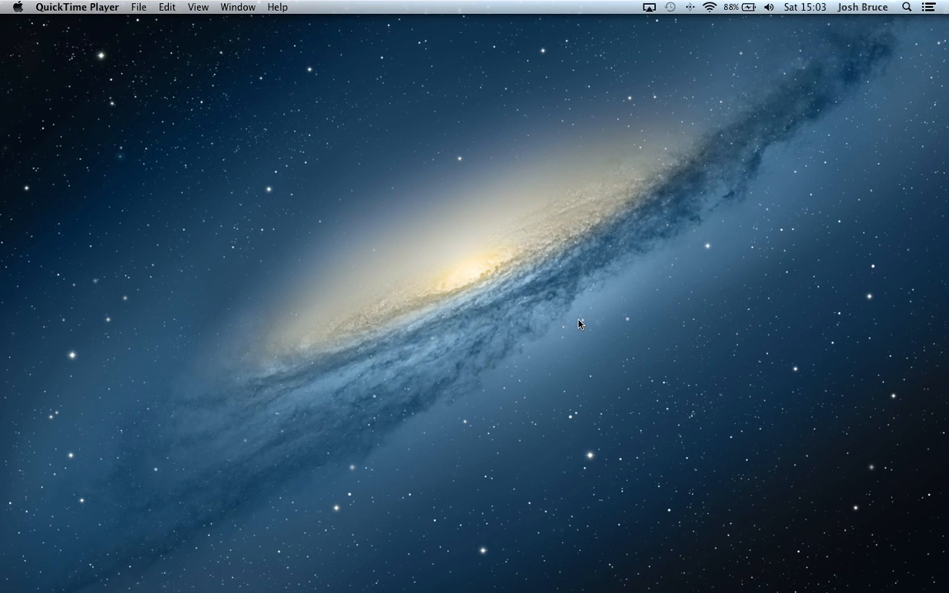
mouse_move(513, 547)
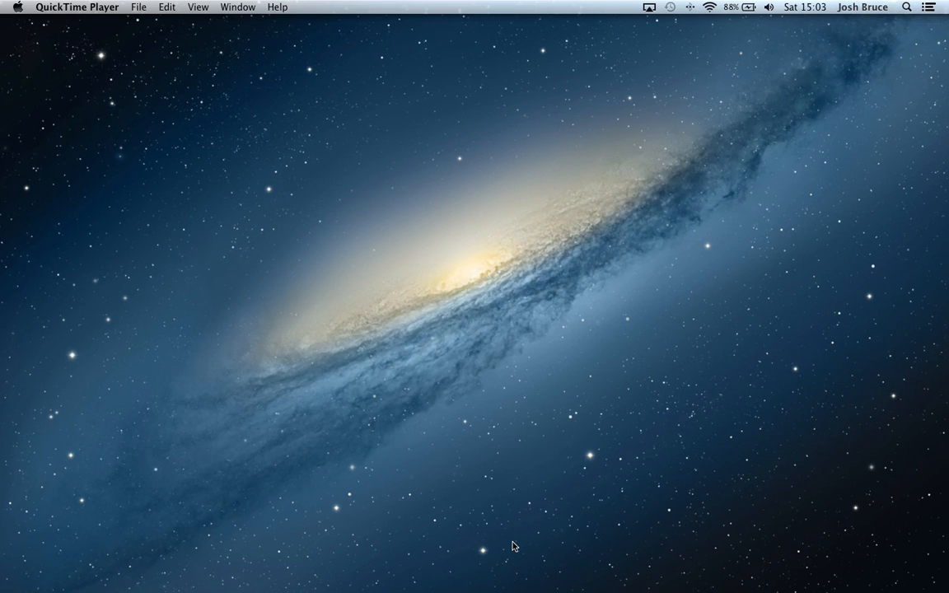
mouse_move(511, 556)
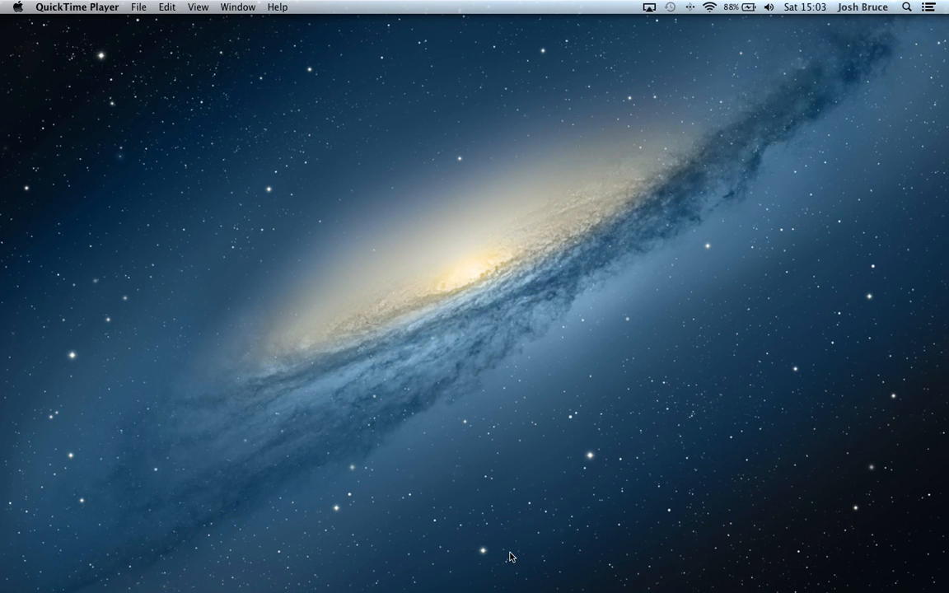
mouse_move(464, 471)
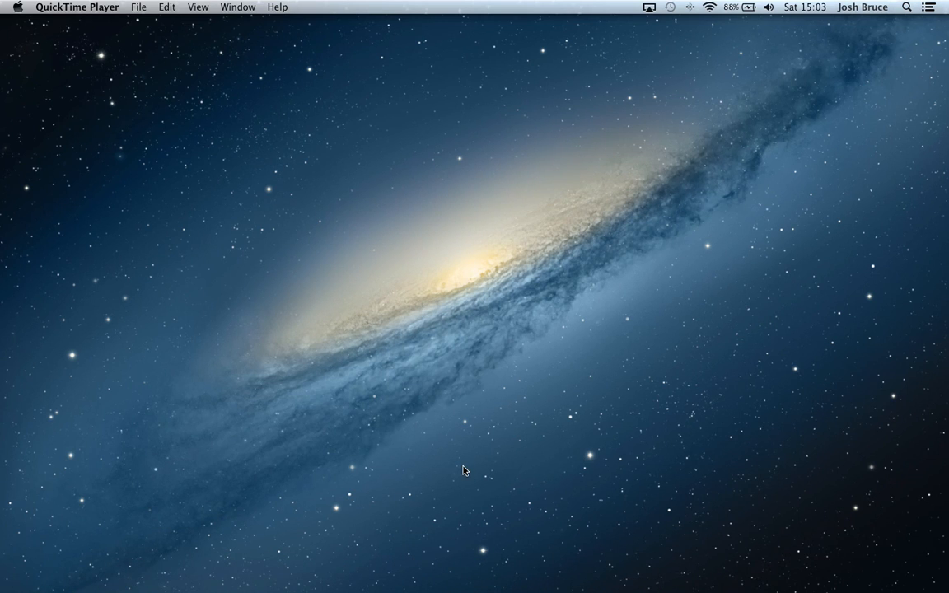
mouse_move(544, 482)
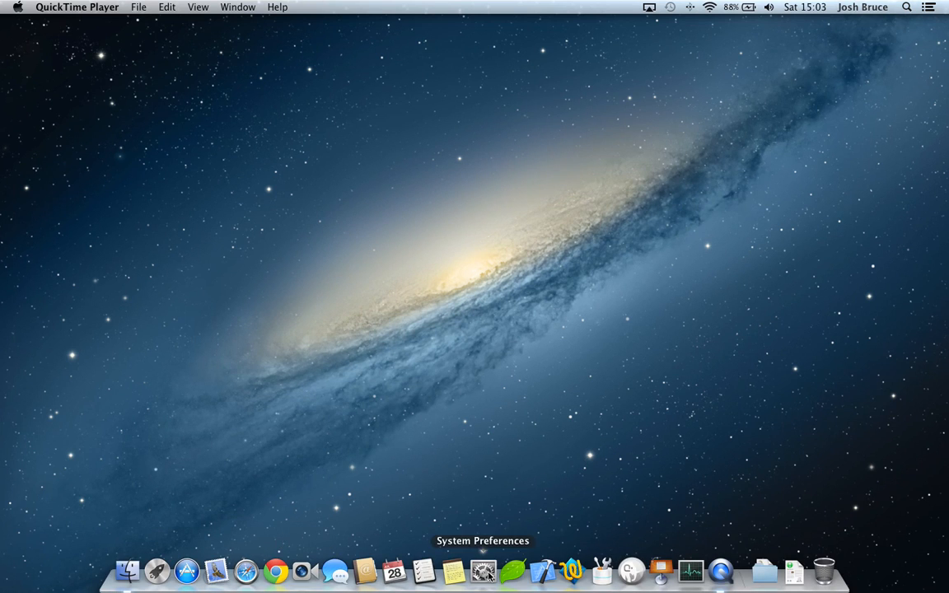
Confirm dictation is on with Fn shortcut and English (United Kingdom) in Dictation & Speech.
click(485, 571)
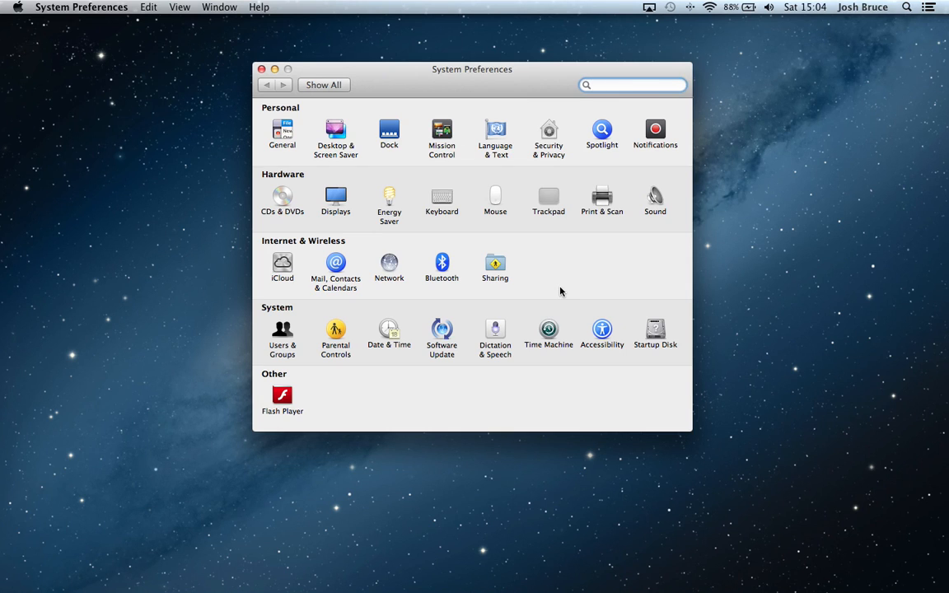
click(632, 85)
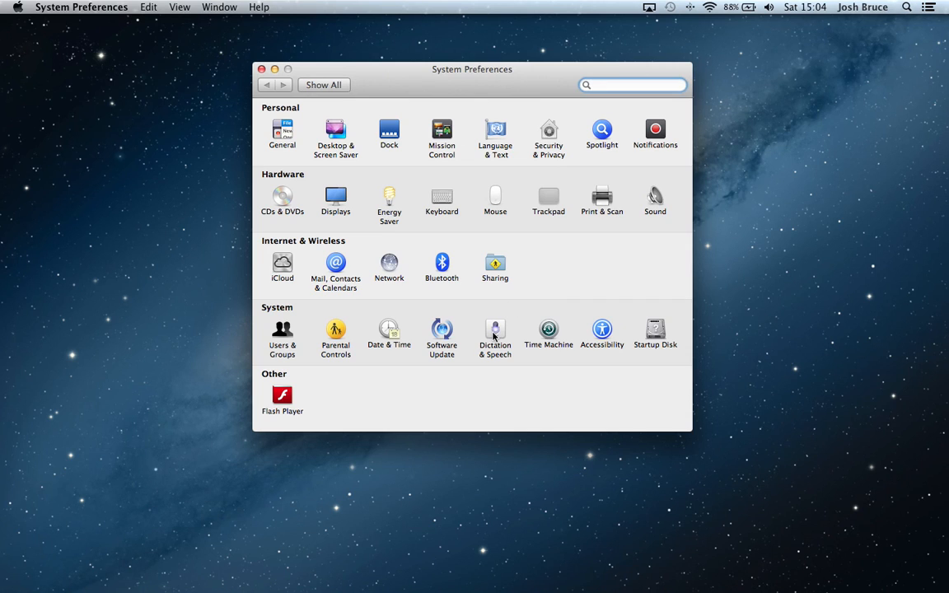
mouse_move(497, 334)
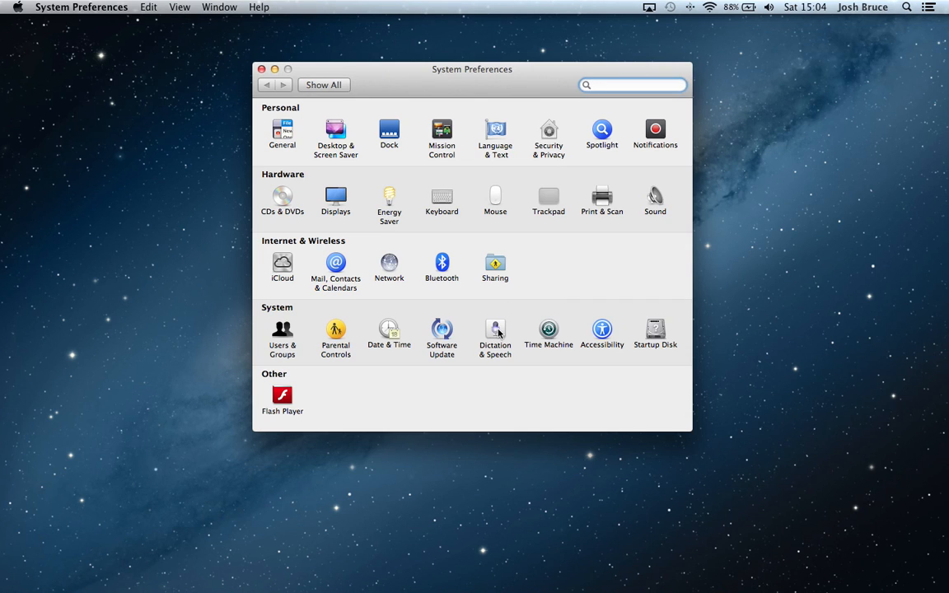
click(495, 334)
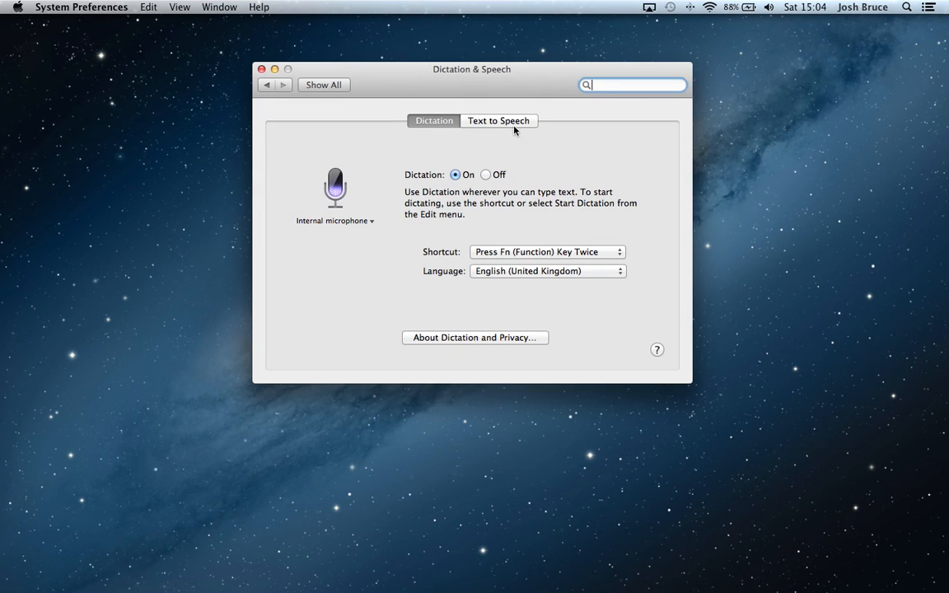
mouse_move(498, 185)
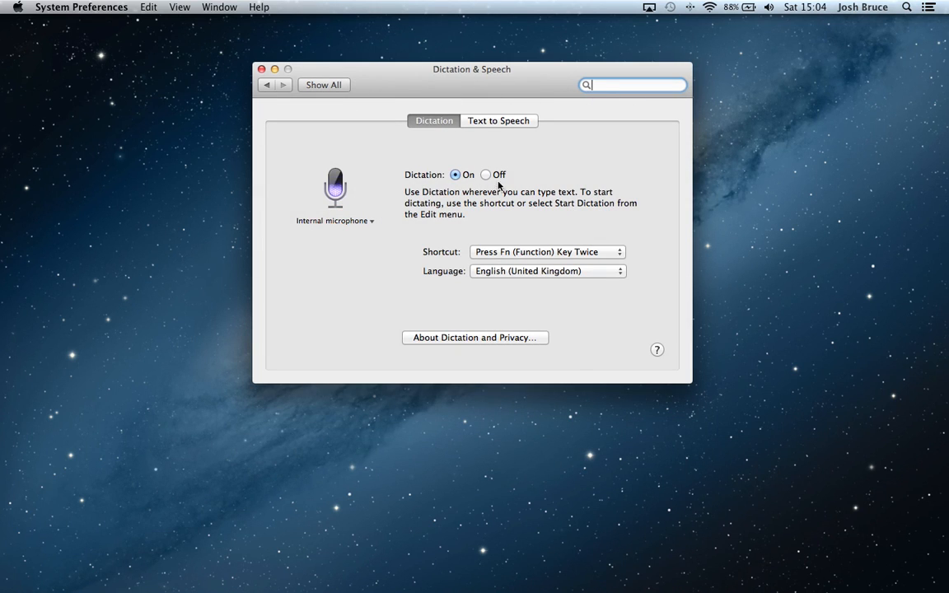
click(546, 251)
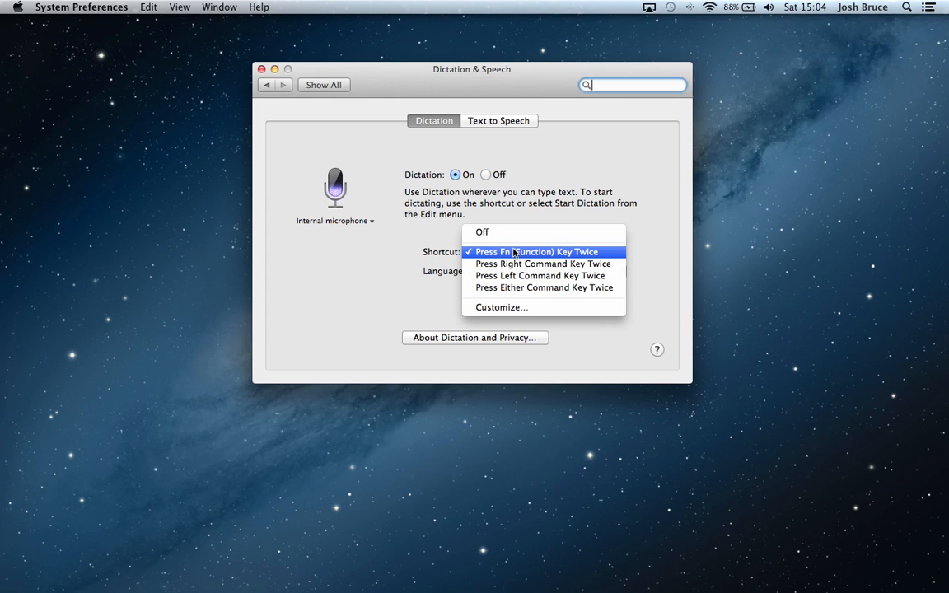
click(536, 252)
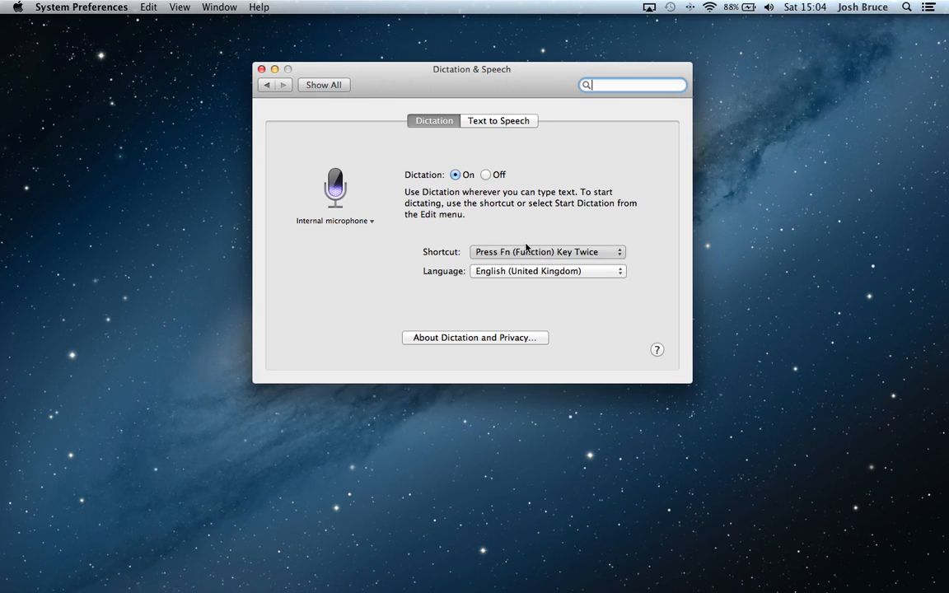
click(547, 271)
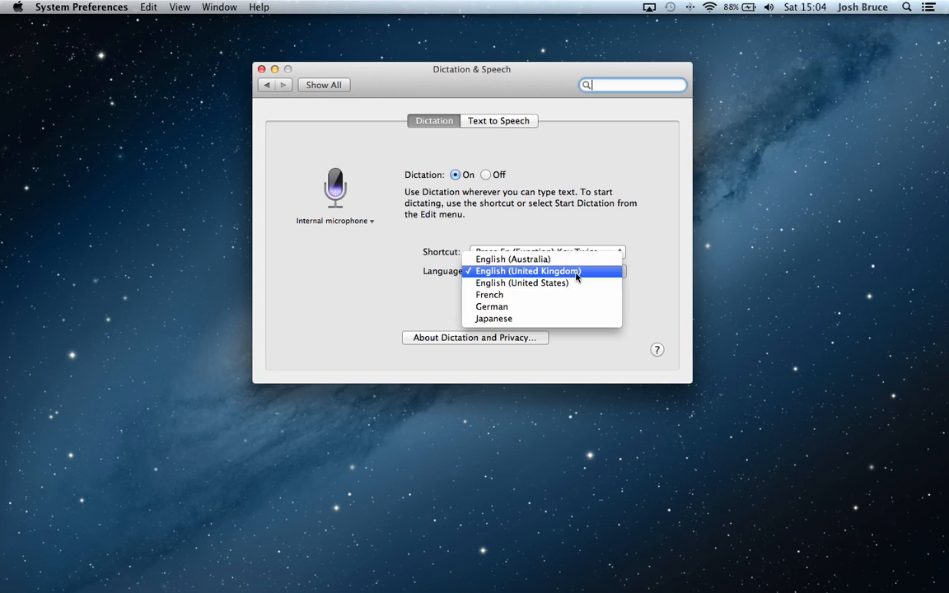
click(528, 271)
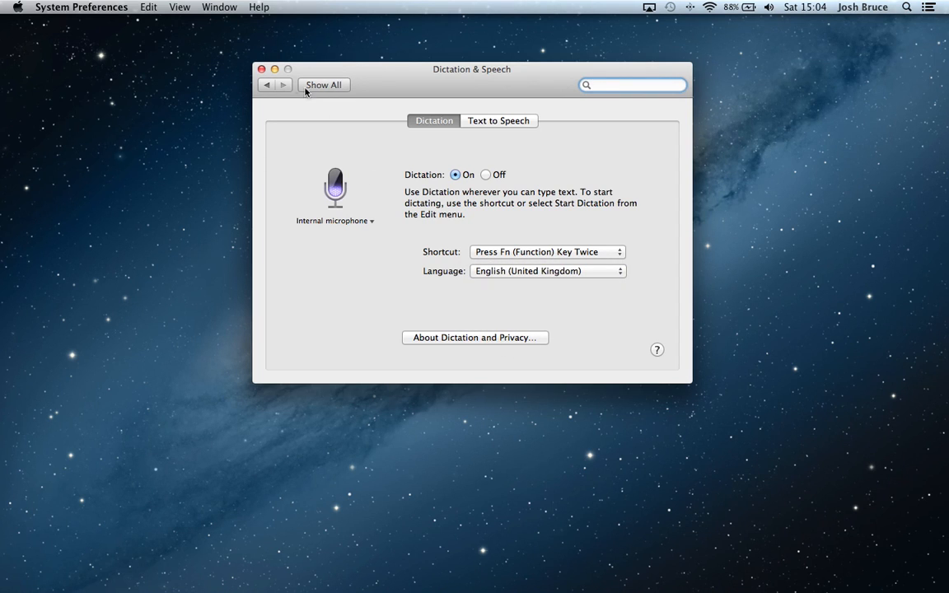
click(262, 69)
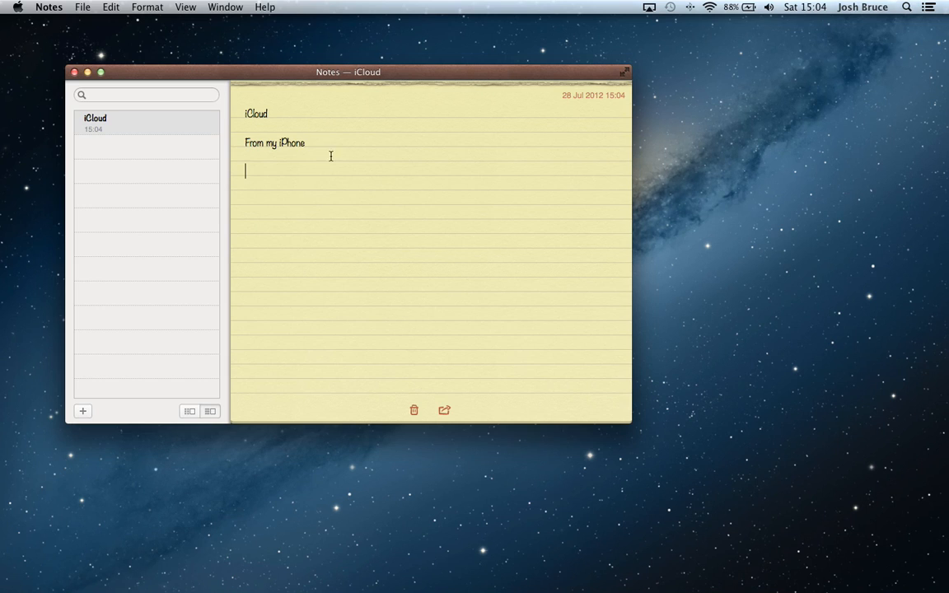
mouse_move(429, 186)
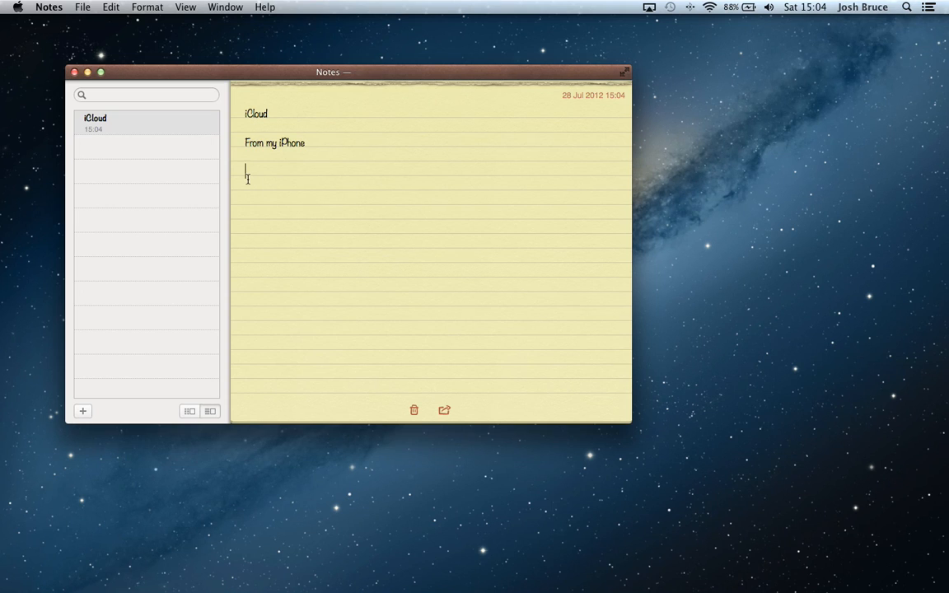
mouse_move(312, 188)
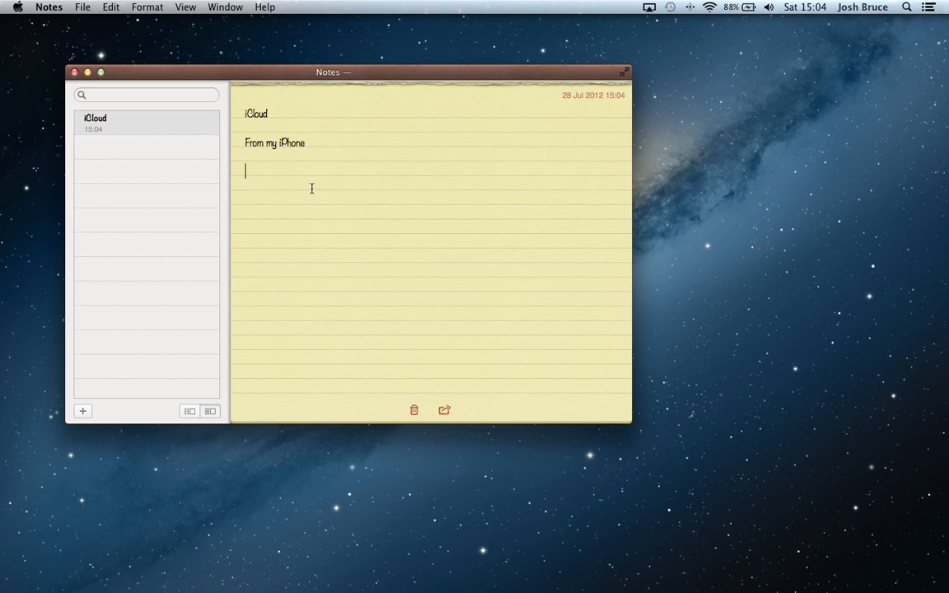
mouse_move(436, 188)
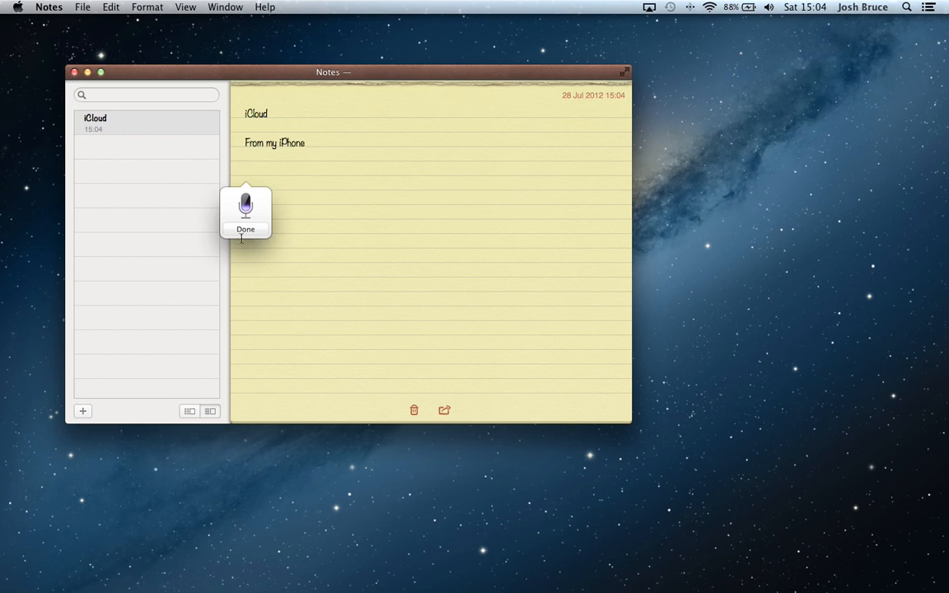
Finish dictating 'From my MacBook Pro' into the iCloud note.
click(245, 229)
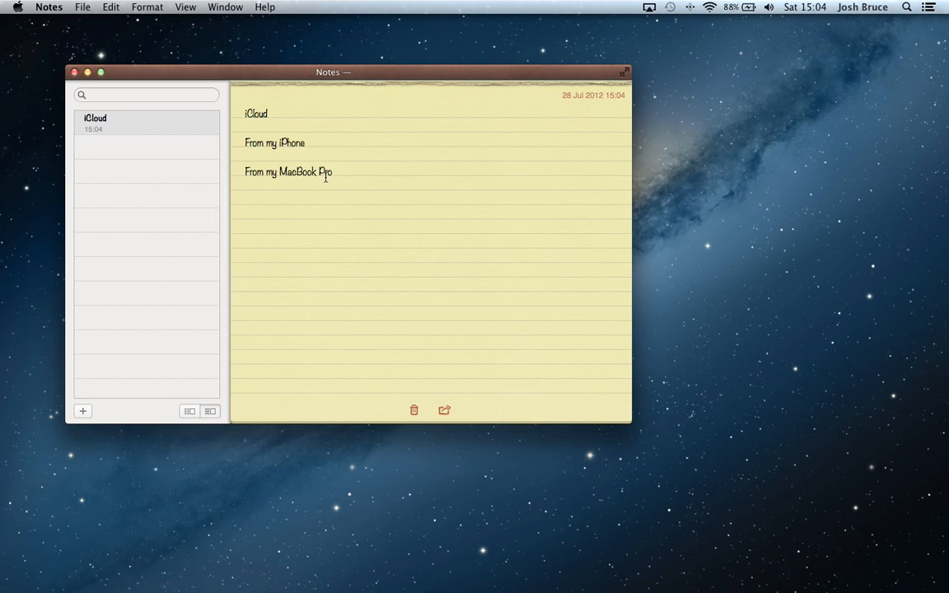
click(146, 123)
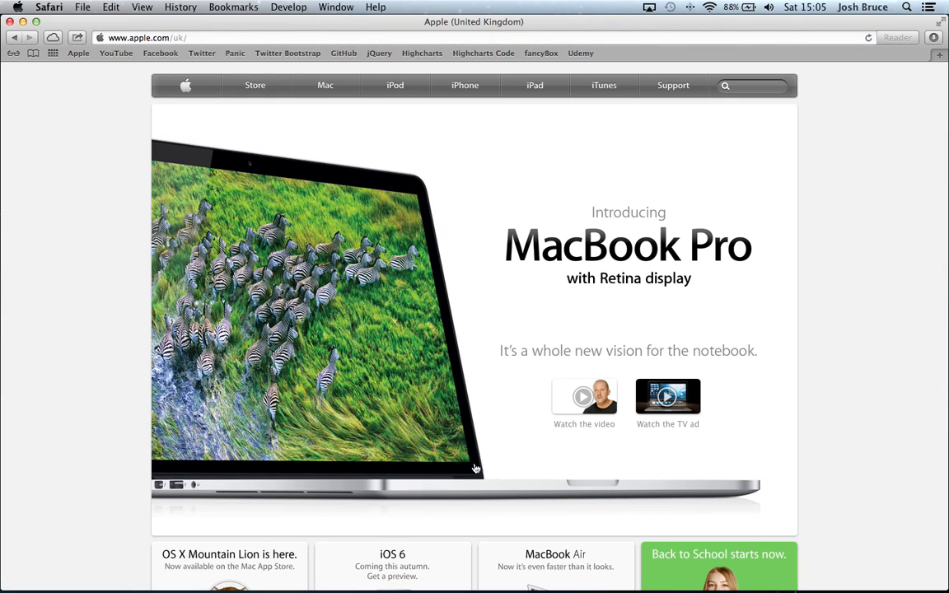
mouse_move(255, 85)
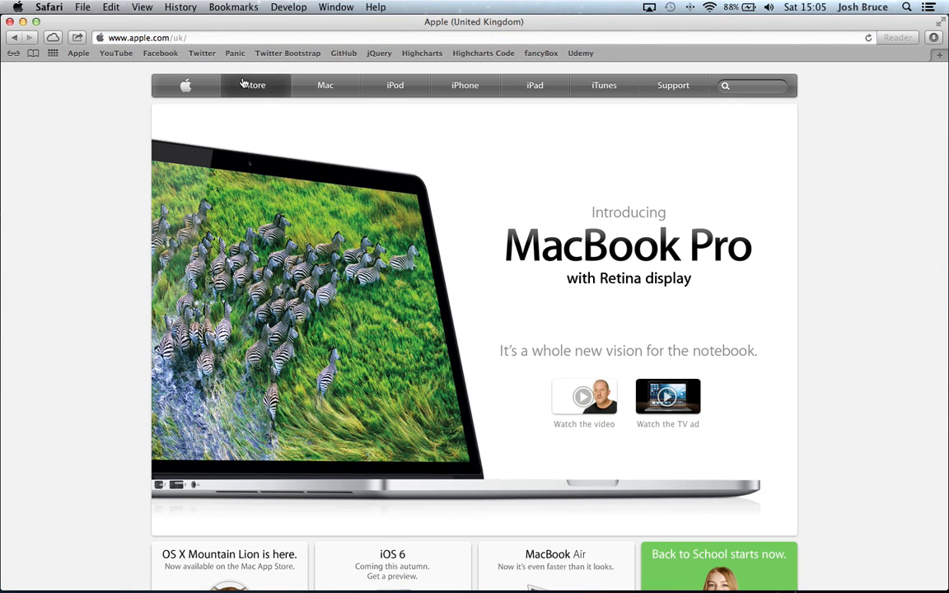
Open the Apple bookmark in a new tab and show the tab overview.
right_click(78, 52)
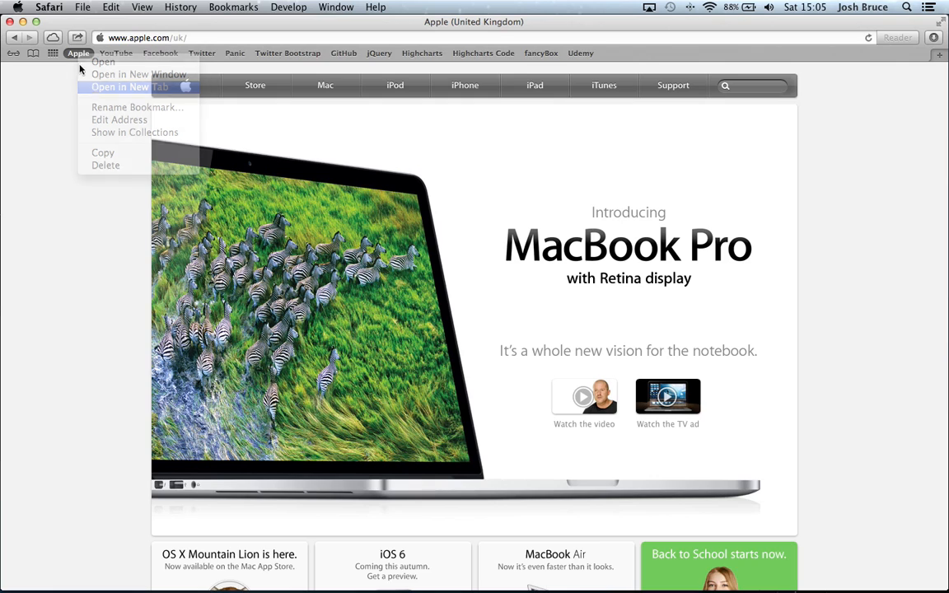
click(119, 87)
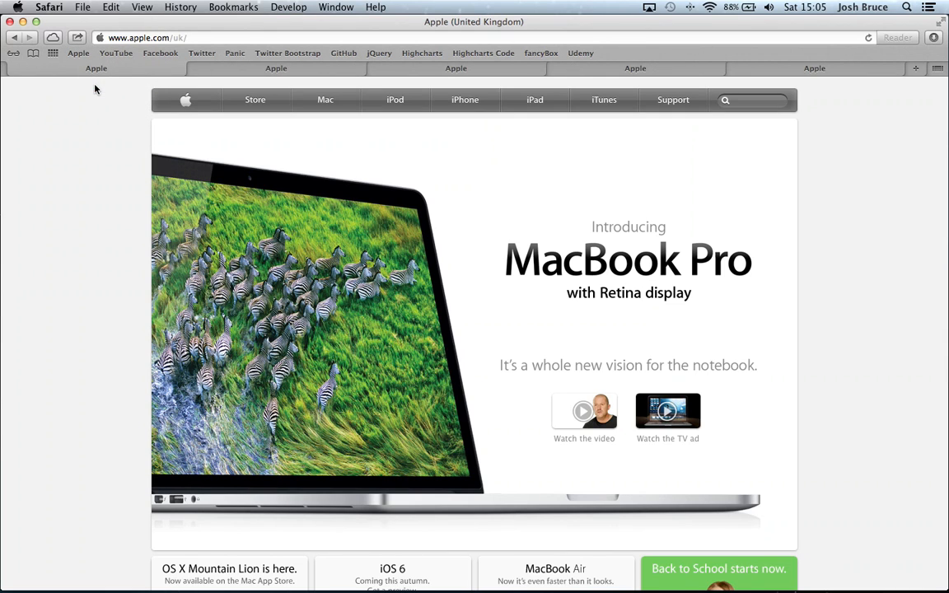
mouse_move(944, 76)
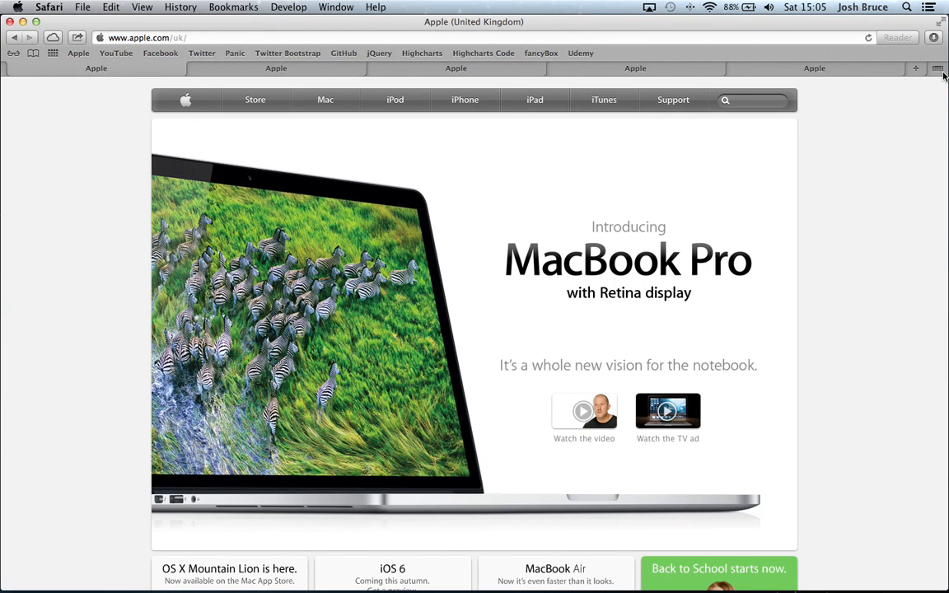
click(938, 69)
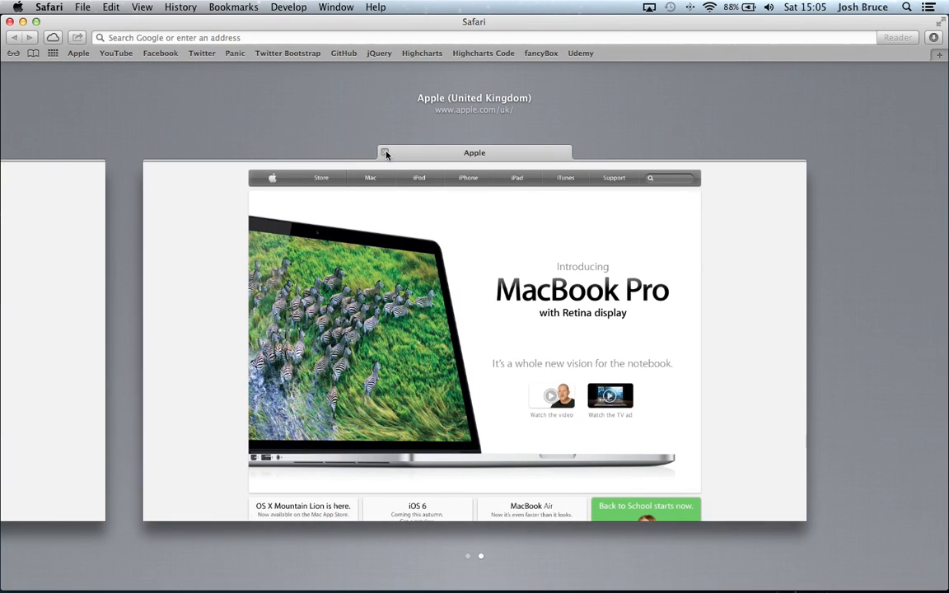
mouse_move(272, 76)
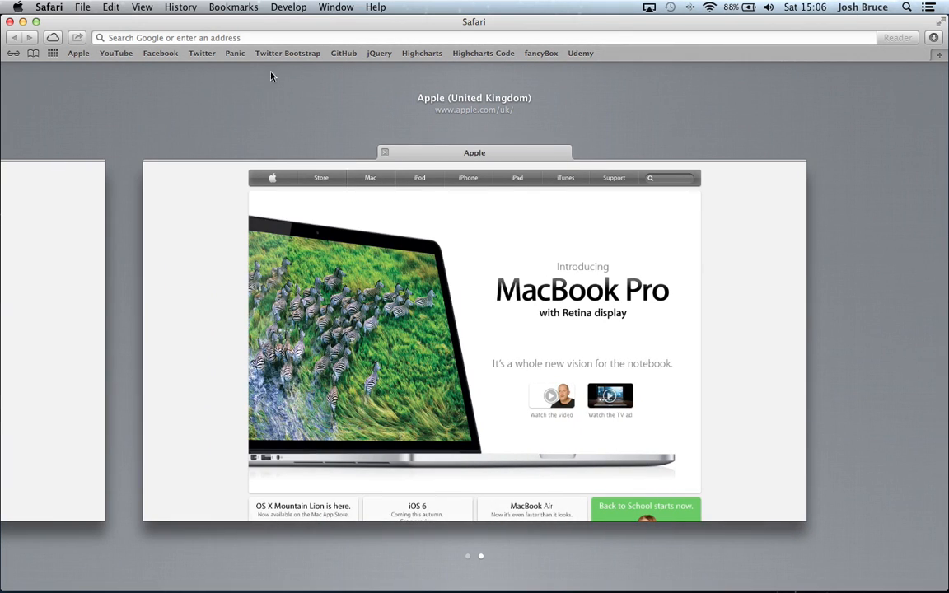
Leave the tab overview and open the iCloud Tabs panel, which shows no devices.
click(78, 52)
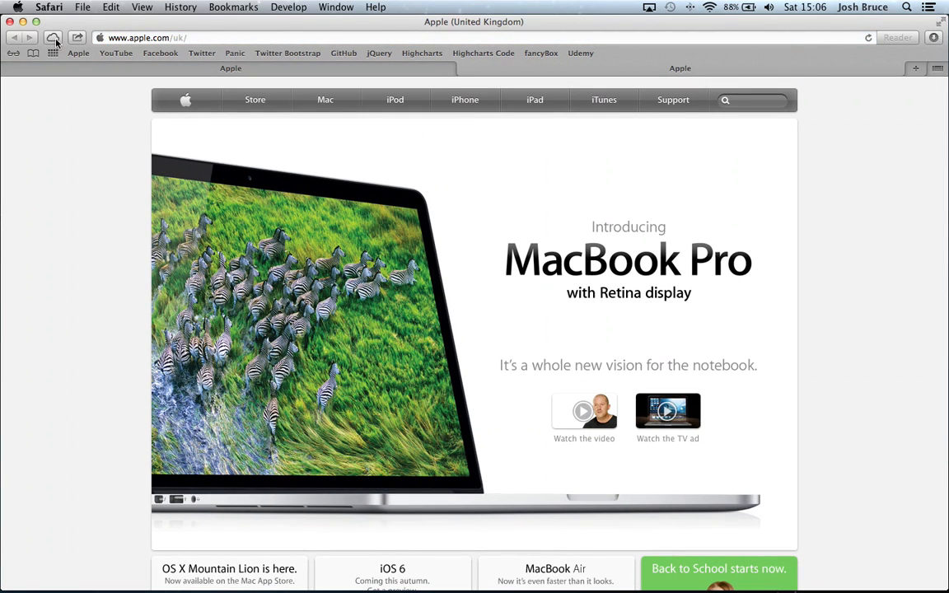
click(53, 38)
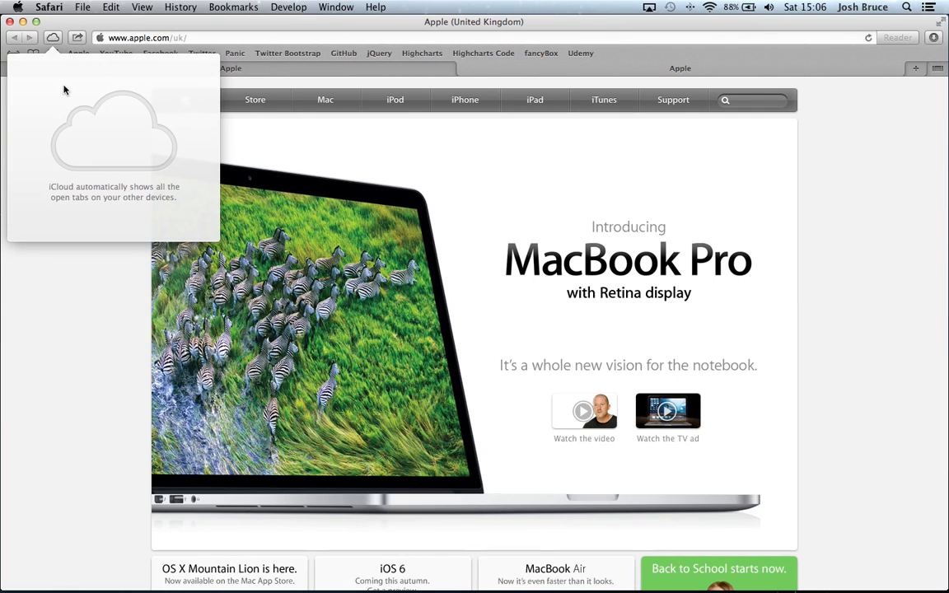
mouse_move(59, 107)
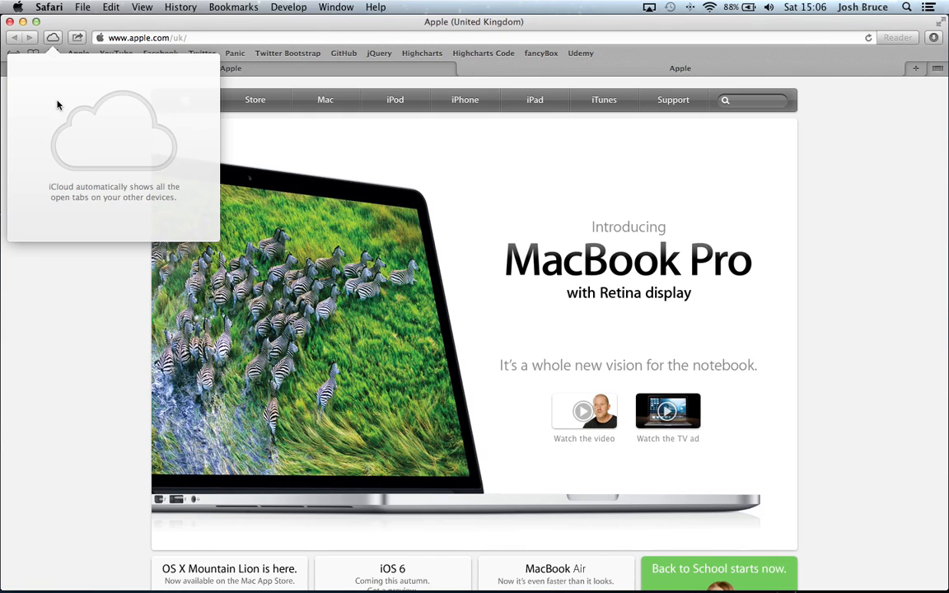
mouse_move(61, 138)
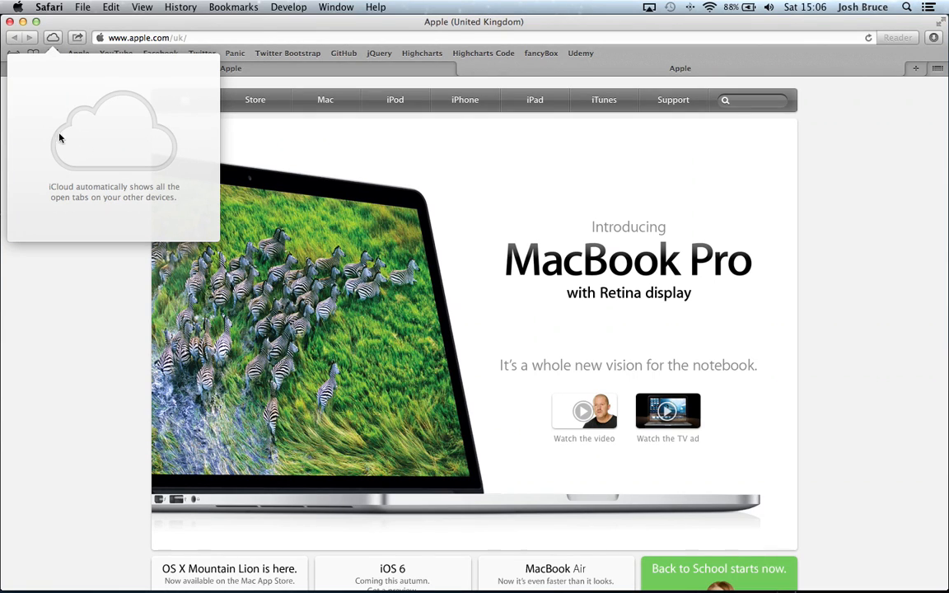
mouse_move(81, 142)
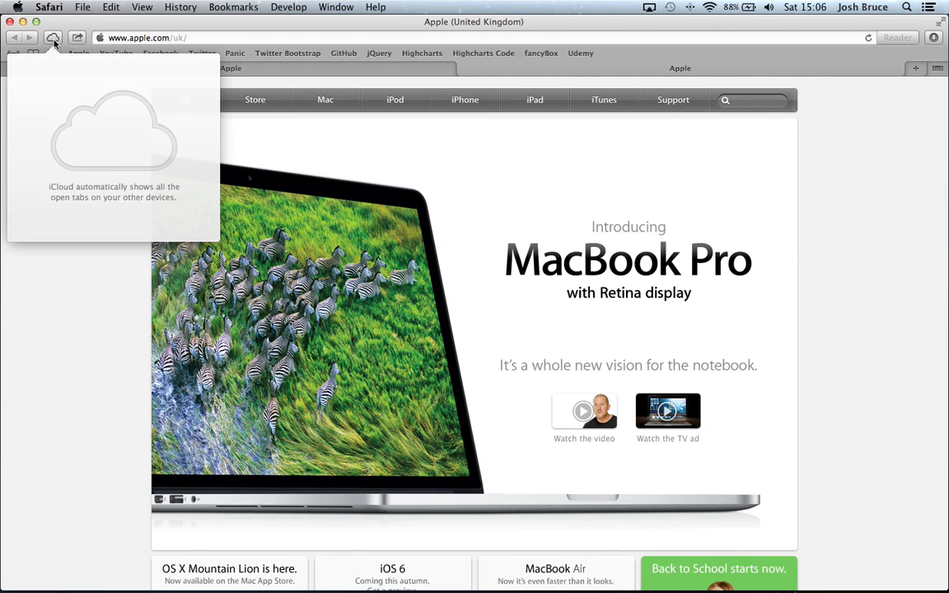
mouse_move(52, 38)
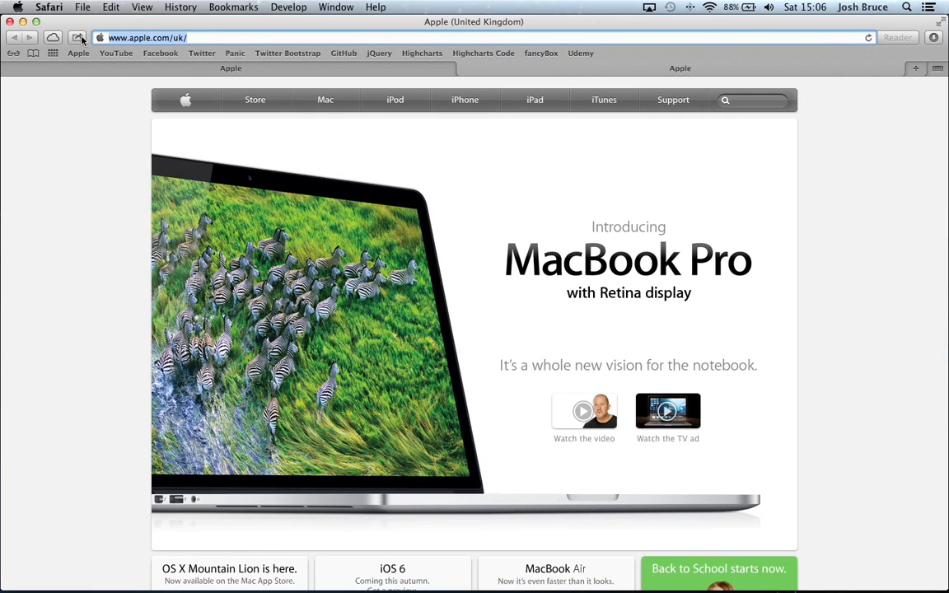
Open Safari's share menu for the Apple UK page to view its sharing options.
click(77, 38)
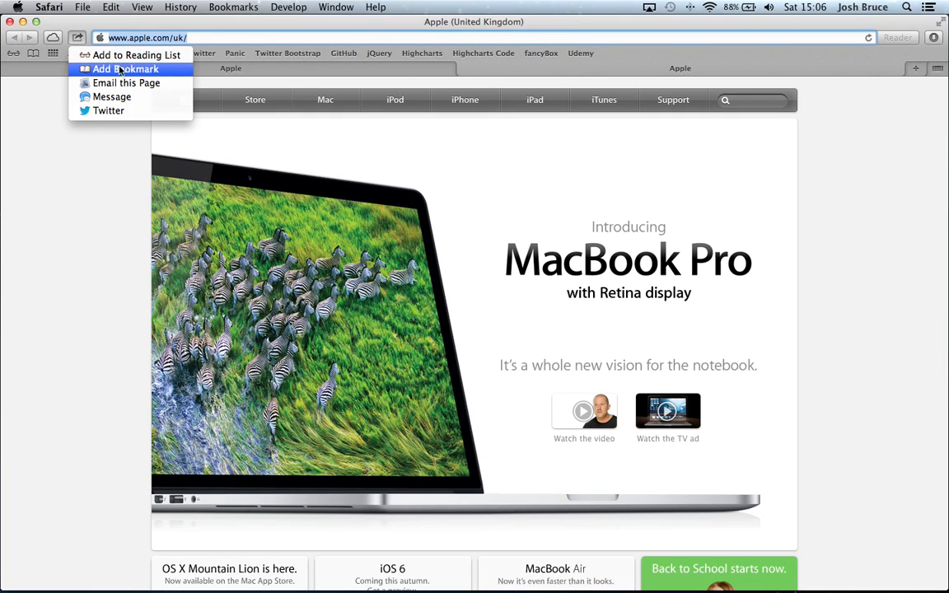
mouse_move(136, 55)
text(apple)
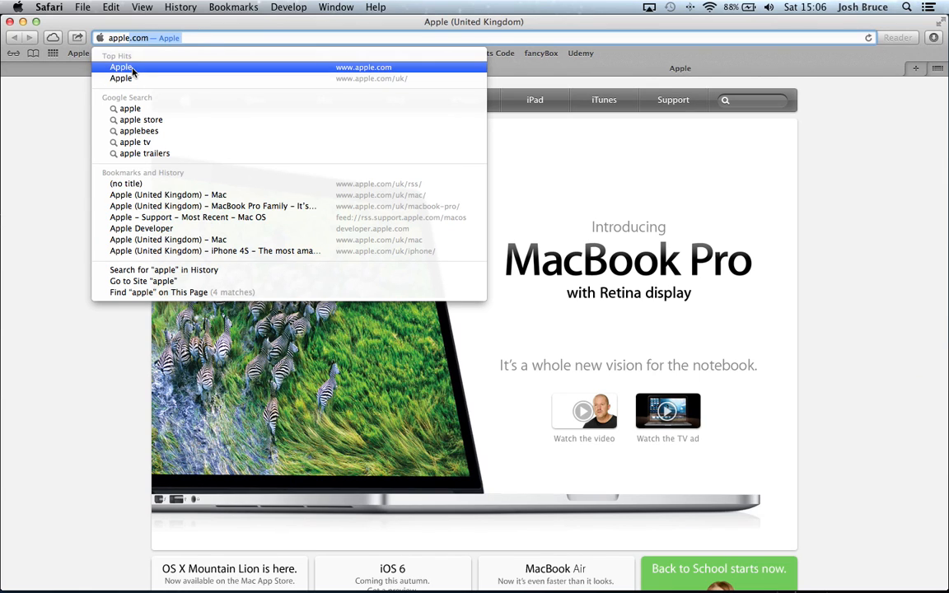
mouse_move(140, 53)
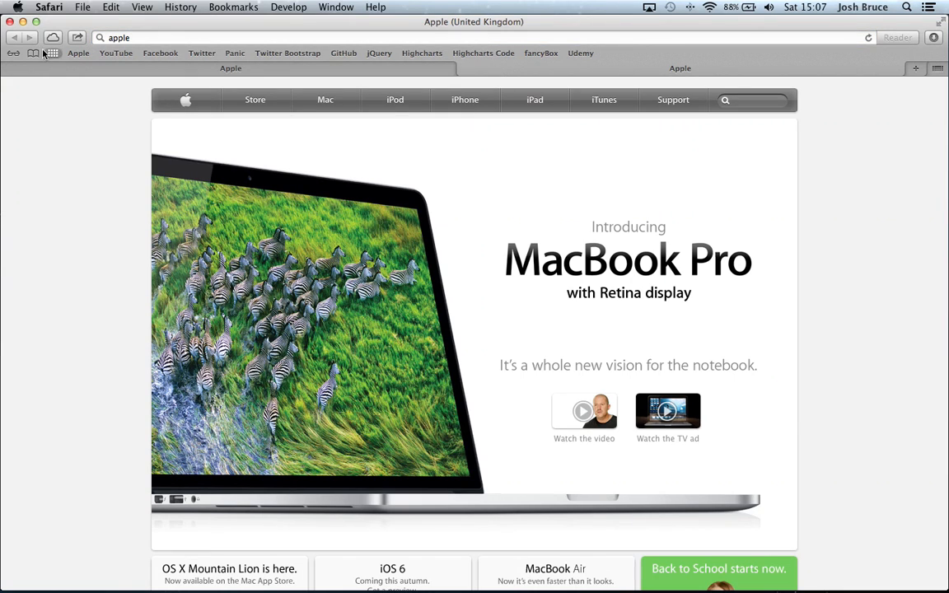
mouse_move(459, 78)
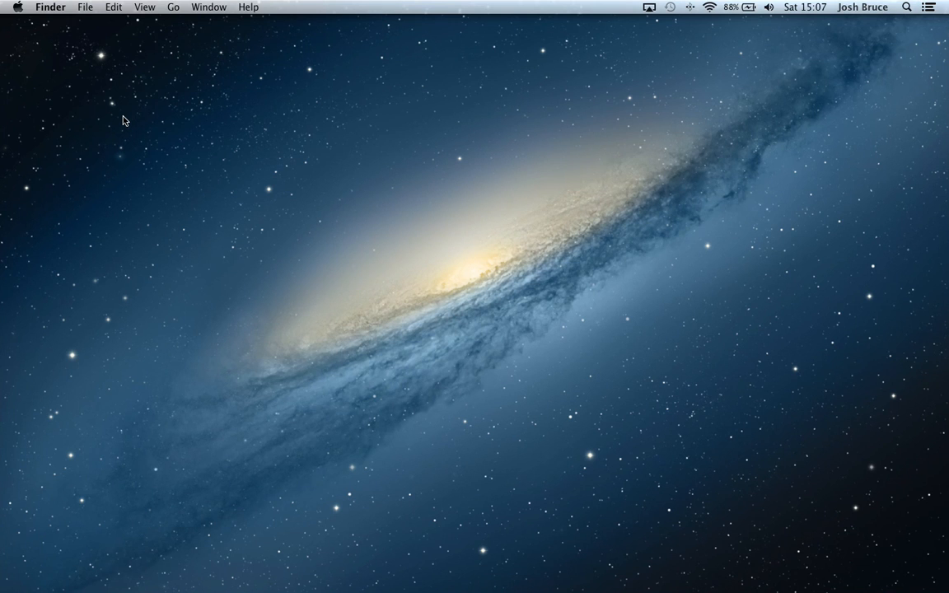
mouse_move(341, 298)
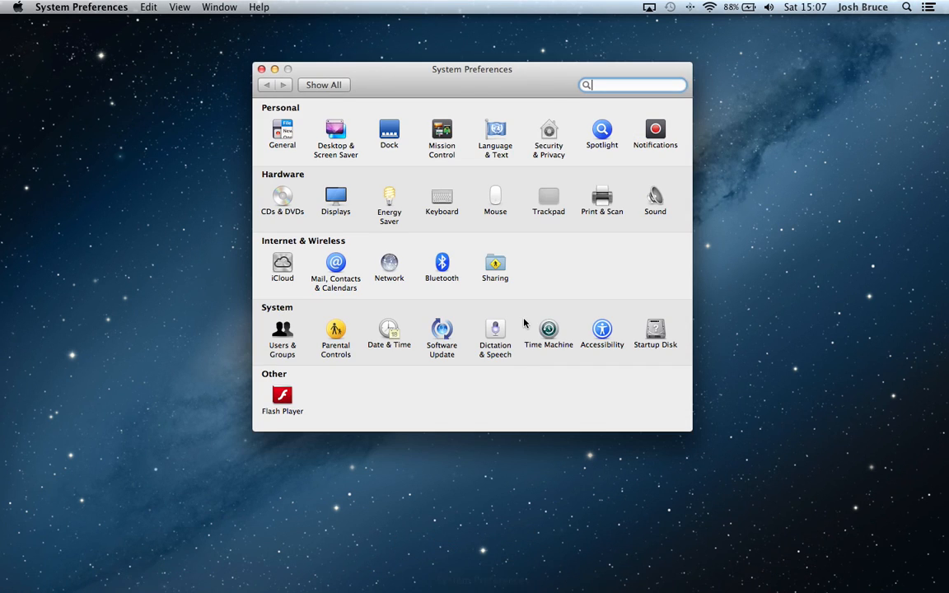
click(549, 131)
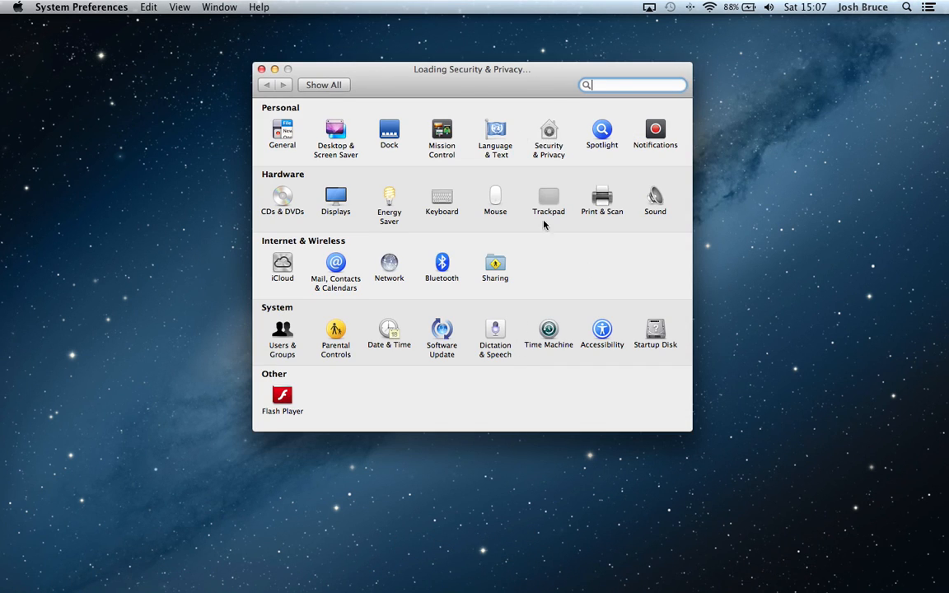
click(549, 131)
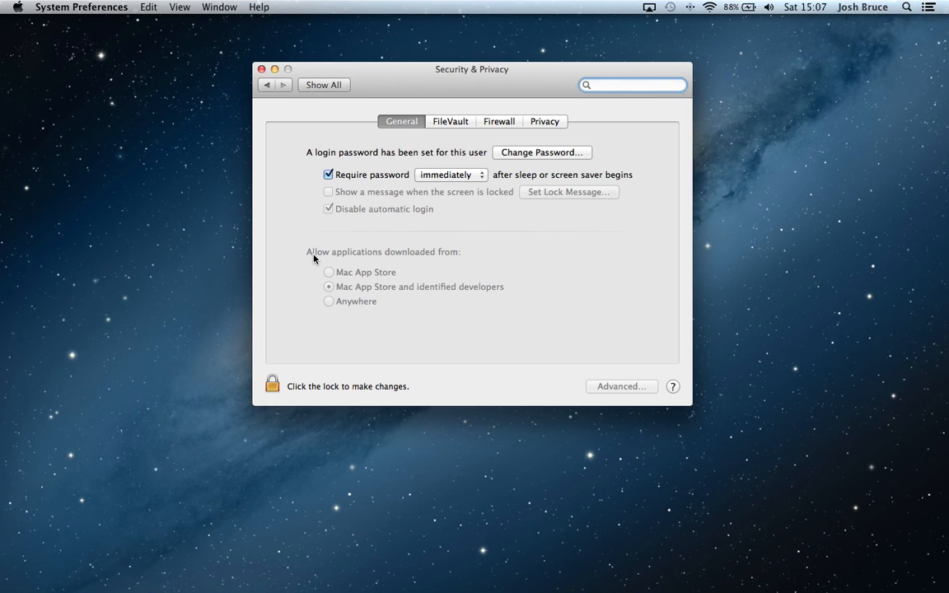
click(633, 84)
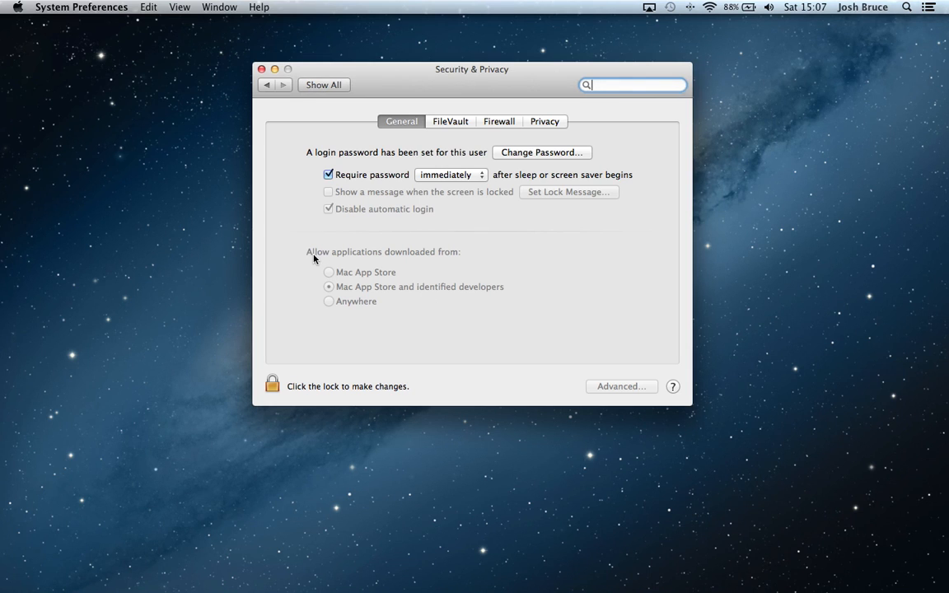
mouse_move(358, 309)
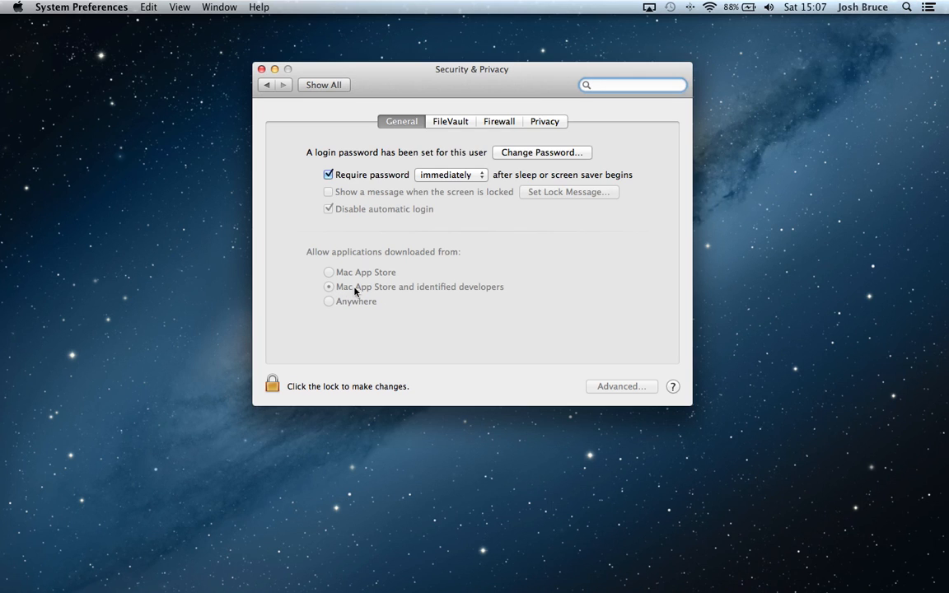
mouse_move(388, 294)
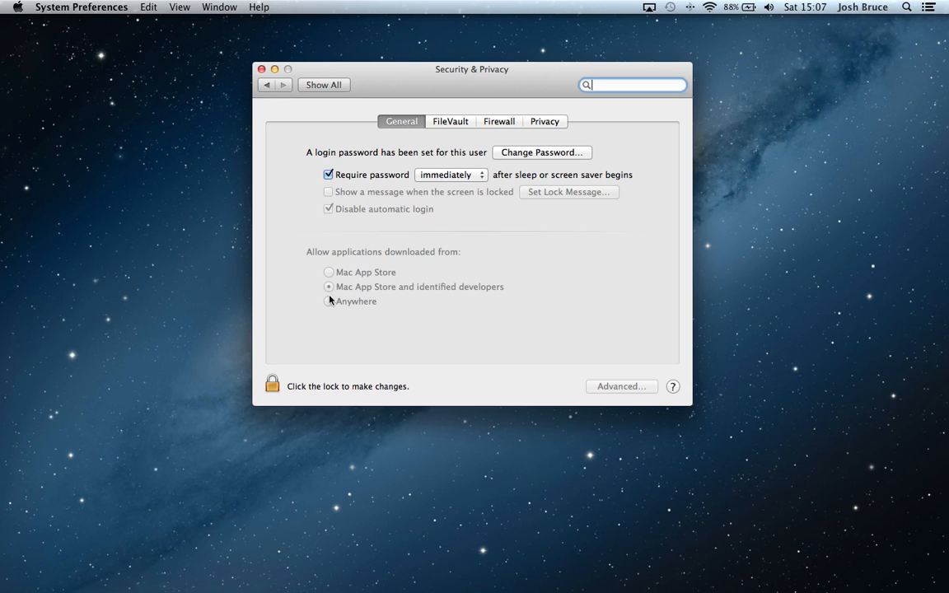
mouse_move(330, 309)
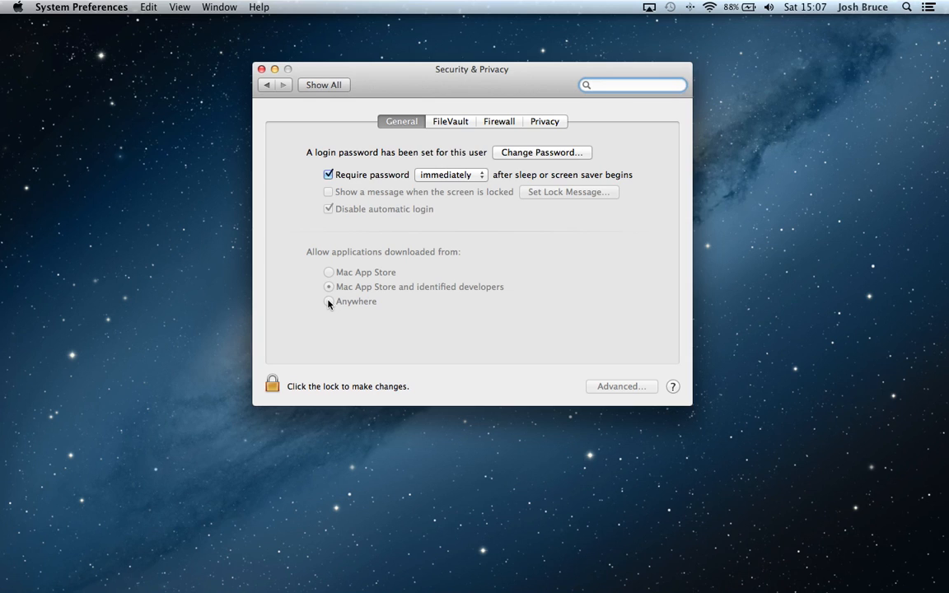
click(632, 85)
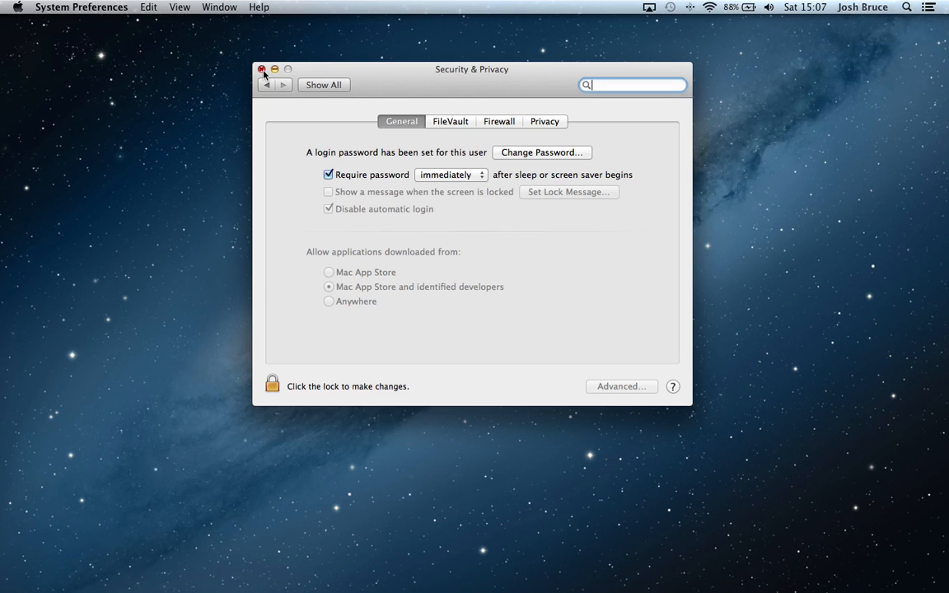
click(262, 69)
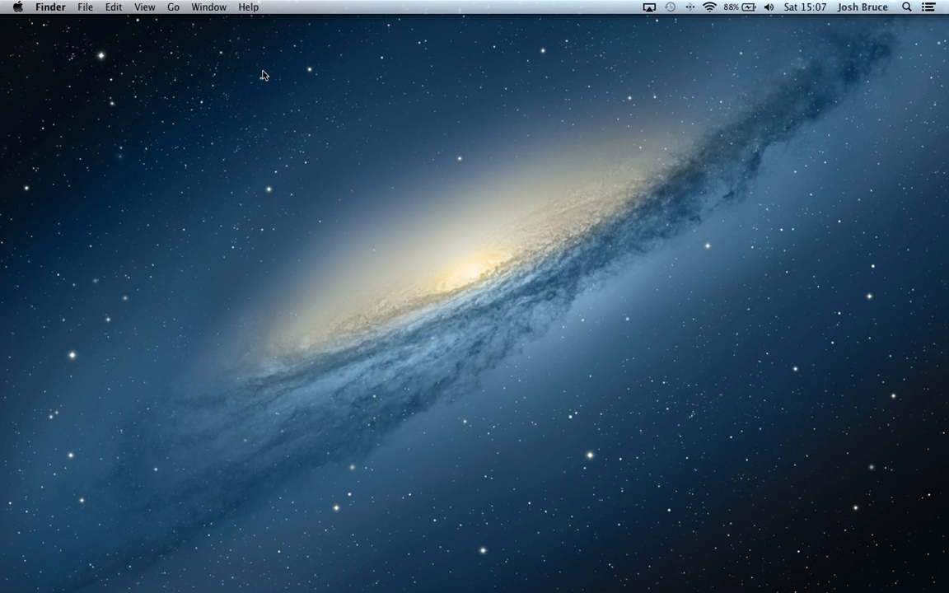
mouse_move(300, 289)
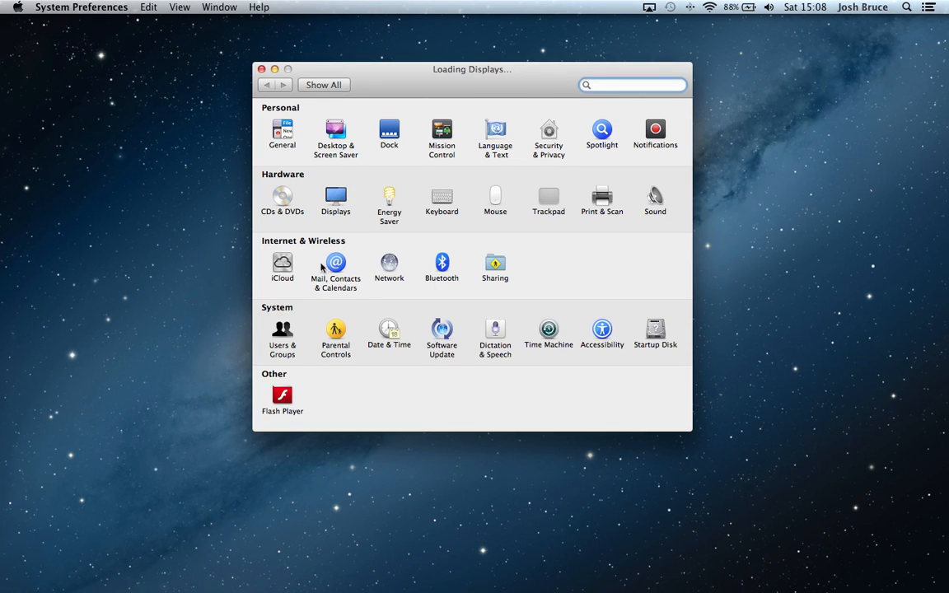
click(335, 198)
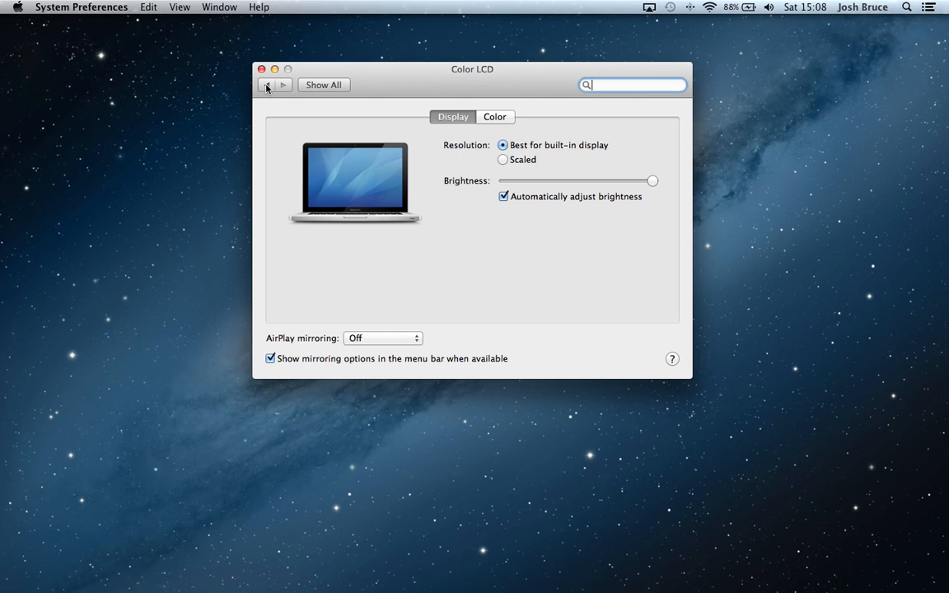
mouse_move(346, 217)
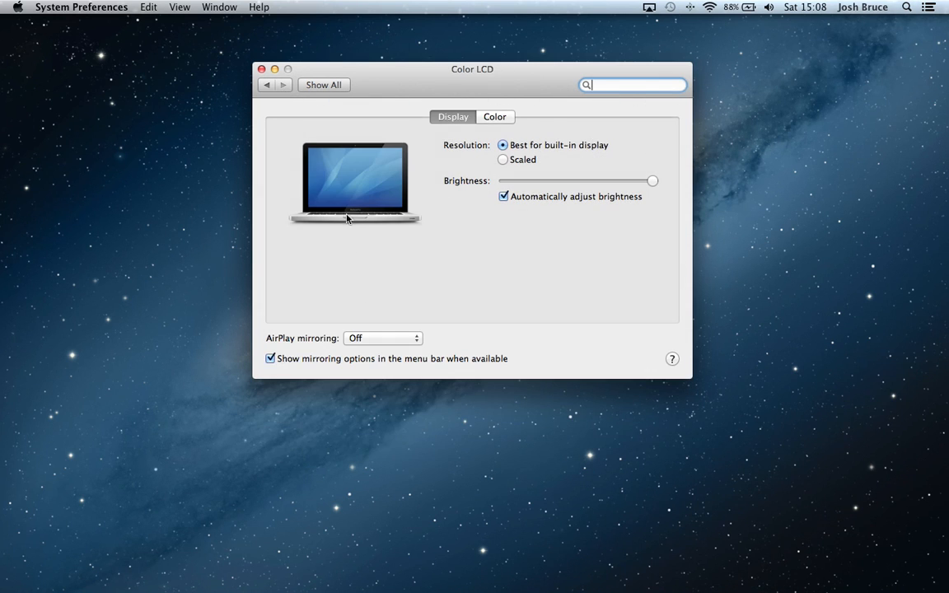
mouse_move(671, 21)
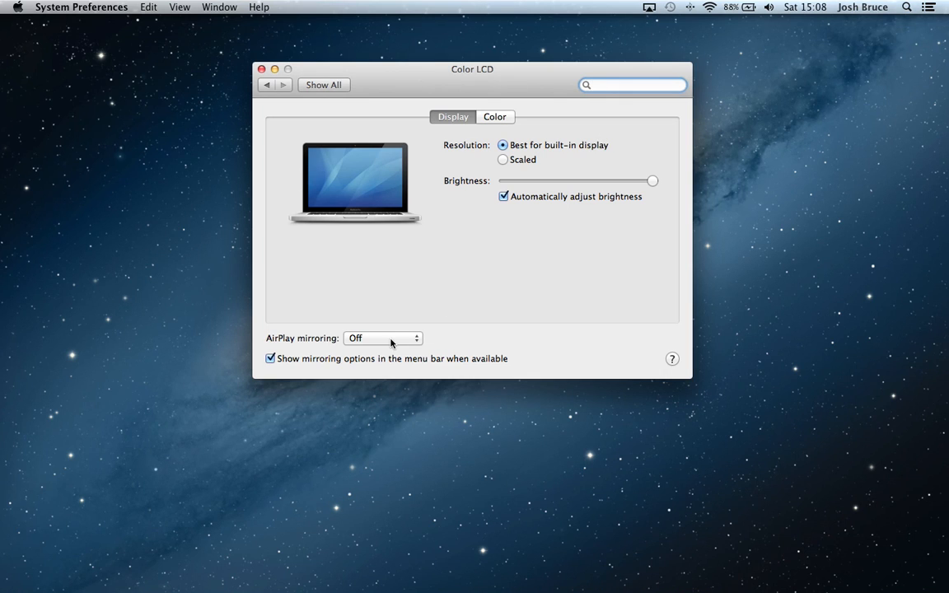
mouse_move(653, 47)
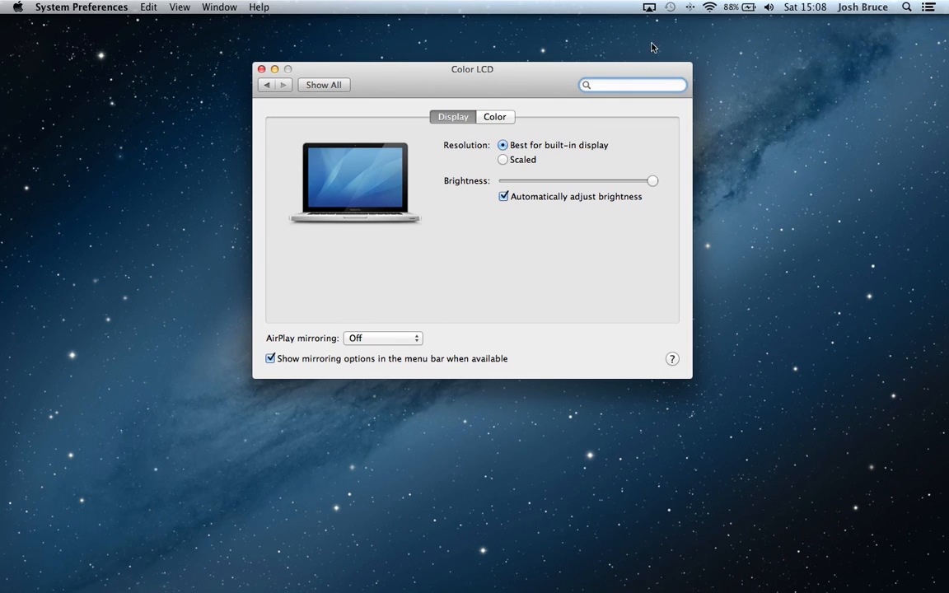
click(650, 7)
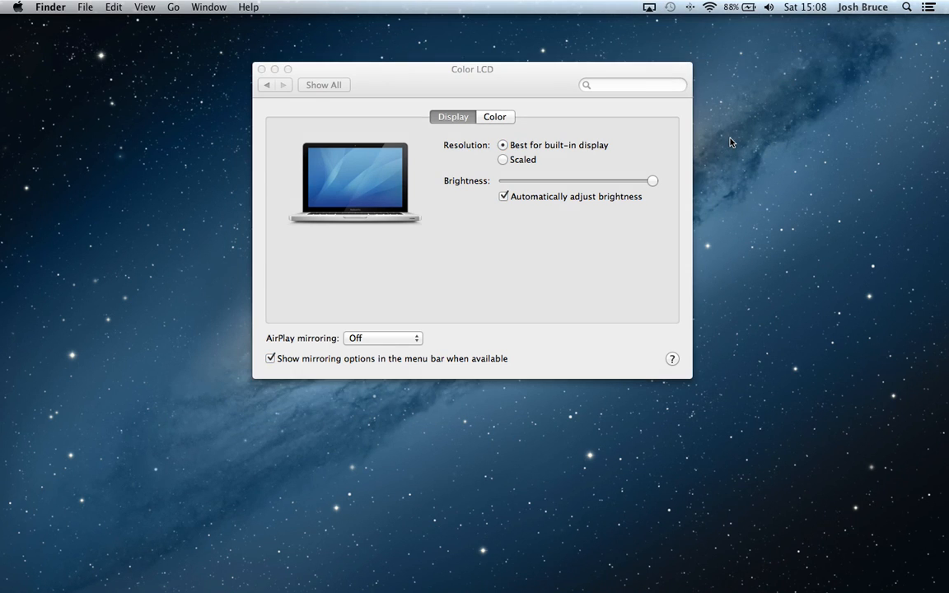
click(262, 69)
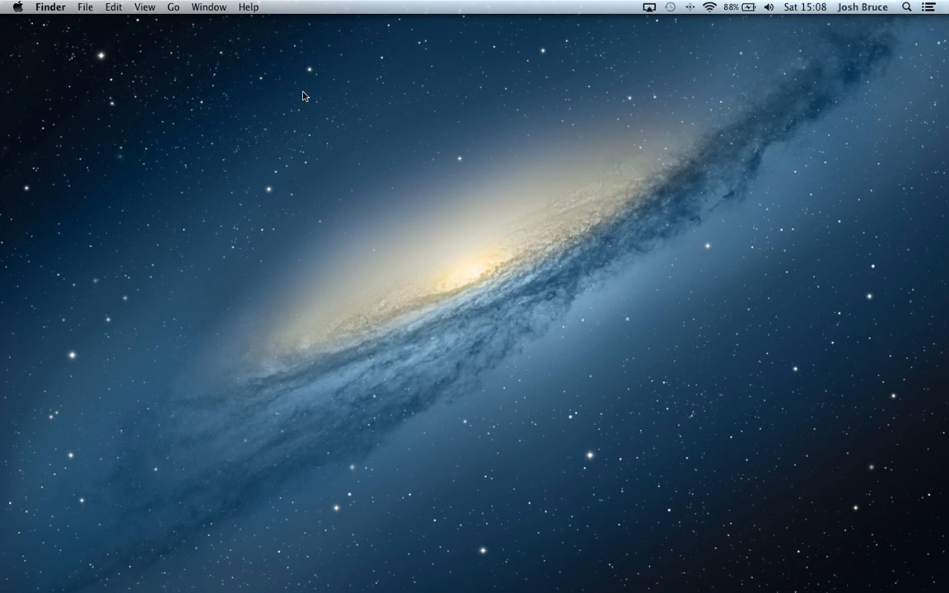
mouse_move(347, 167)
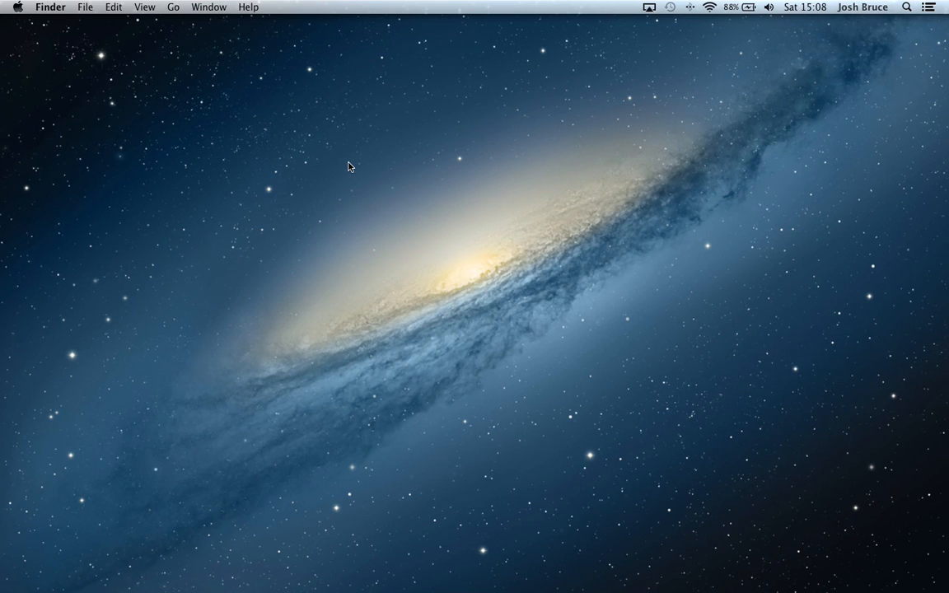
mouse_move(420, 288)
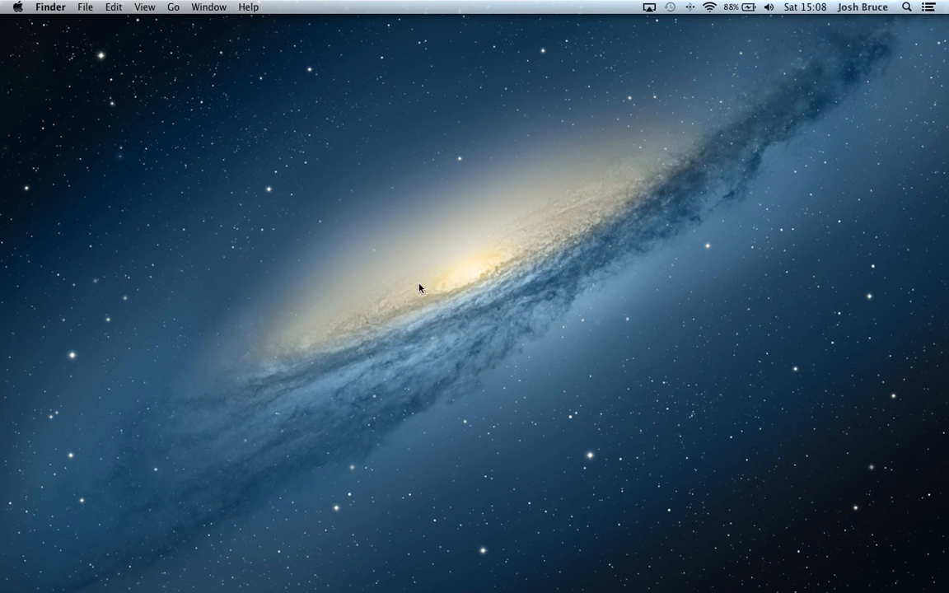
mouse_move(579, 322)
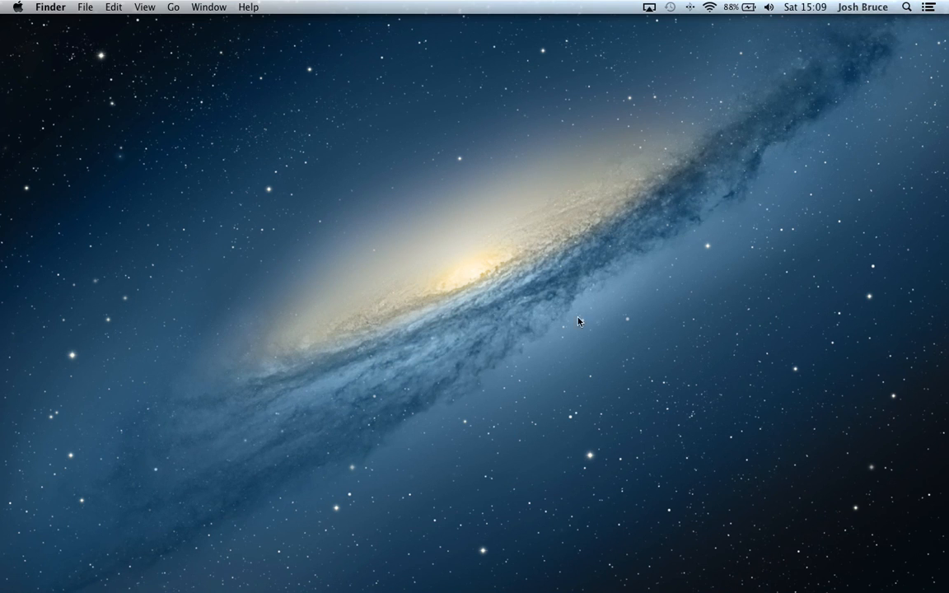
mouse_move(429, 287)
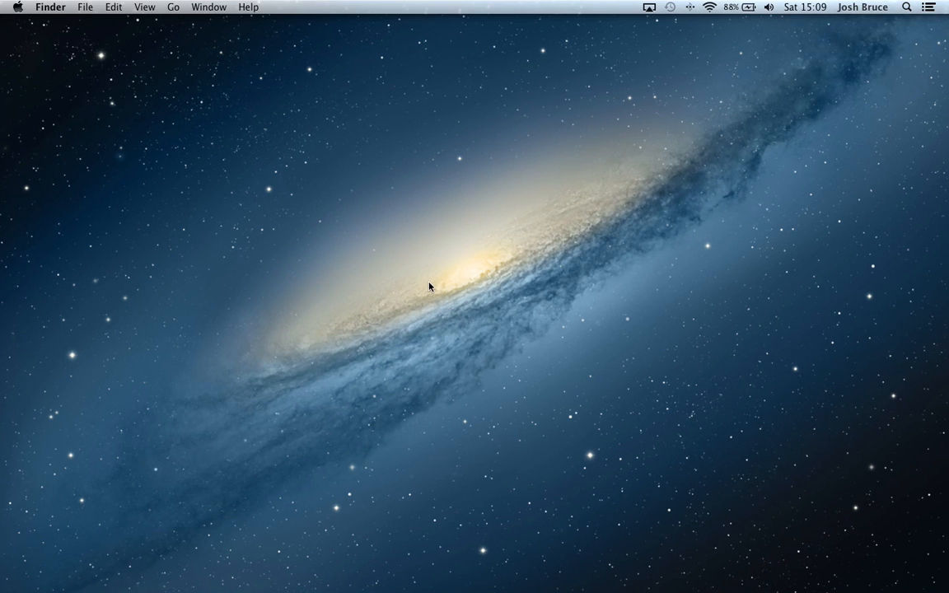